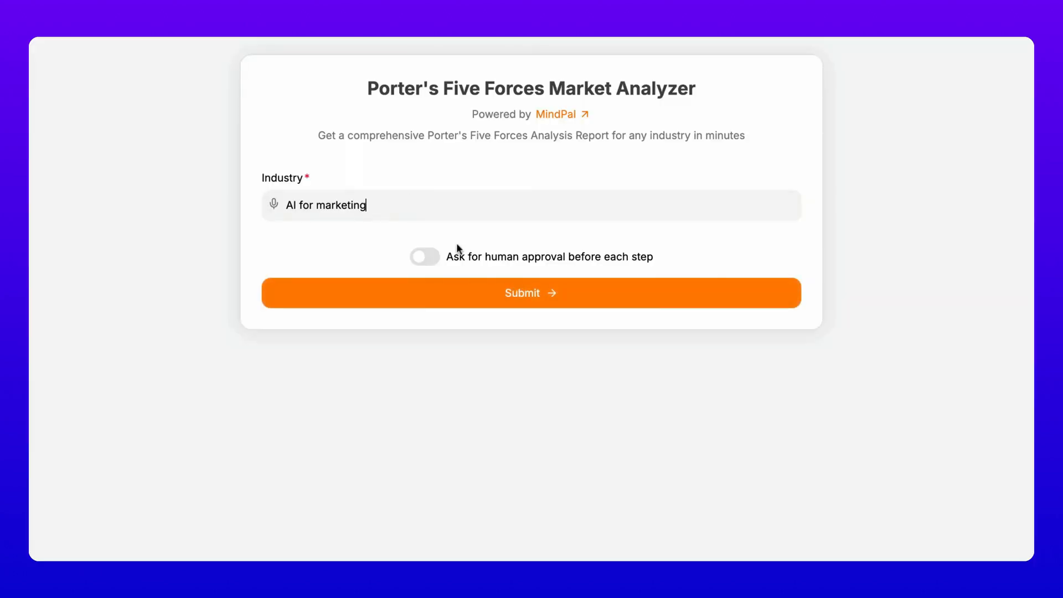
- Submit the Five Forces analysis for the 'AI for marketing' industry
left_click(531, 293)
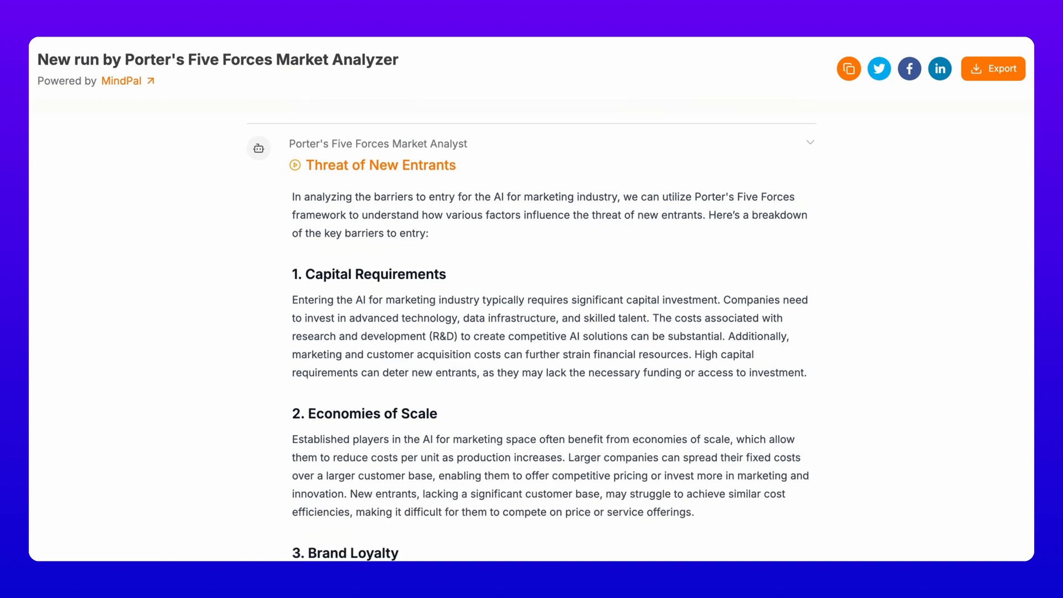
- Review the Five Forces report, then submit the AI agents platform idea for evaluation
scroll("down", 3)
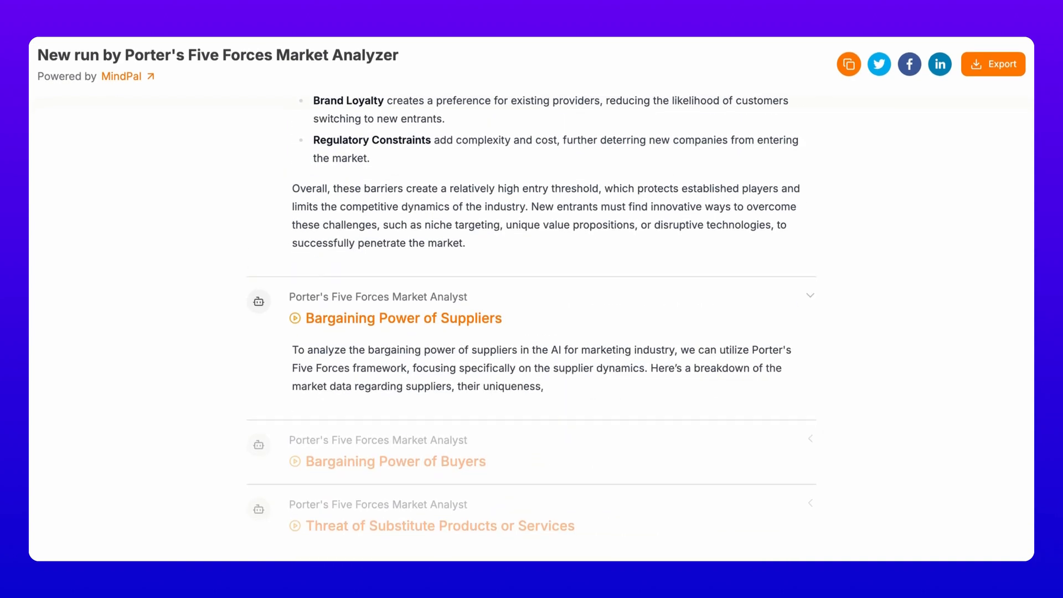
scroll("down", 3)
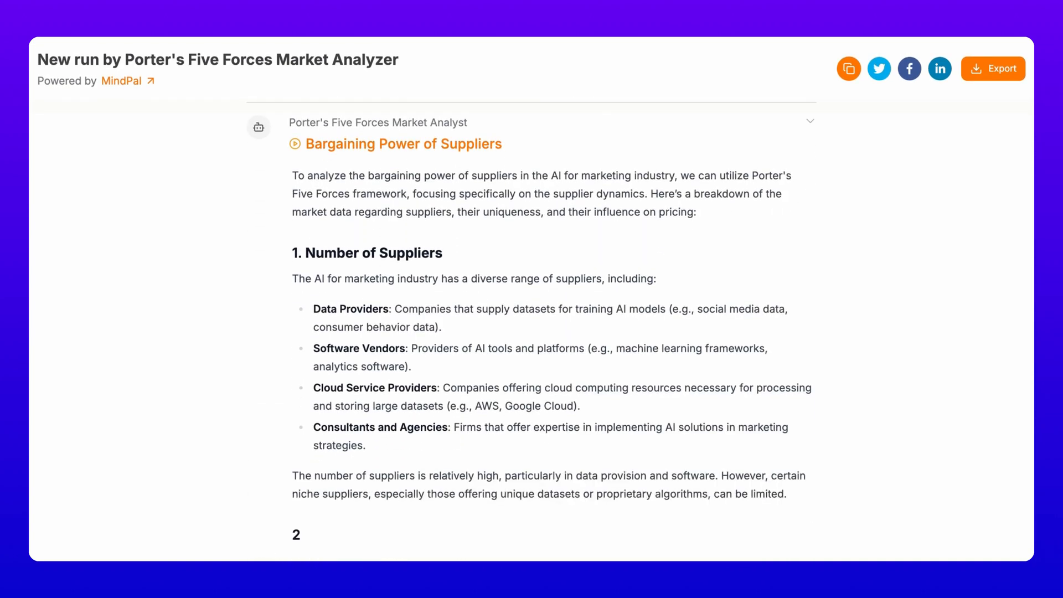
scroll("down", 3)
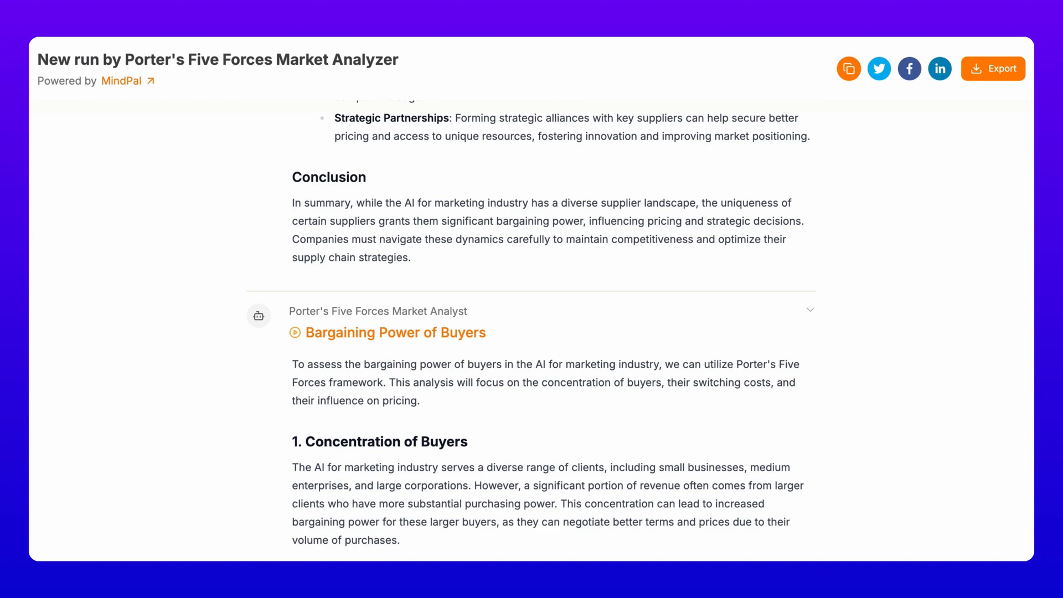
scroll("down", 3)
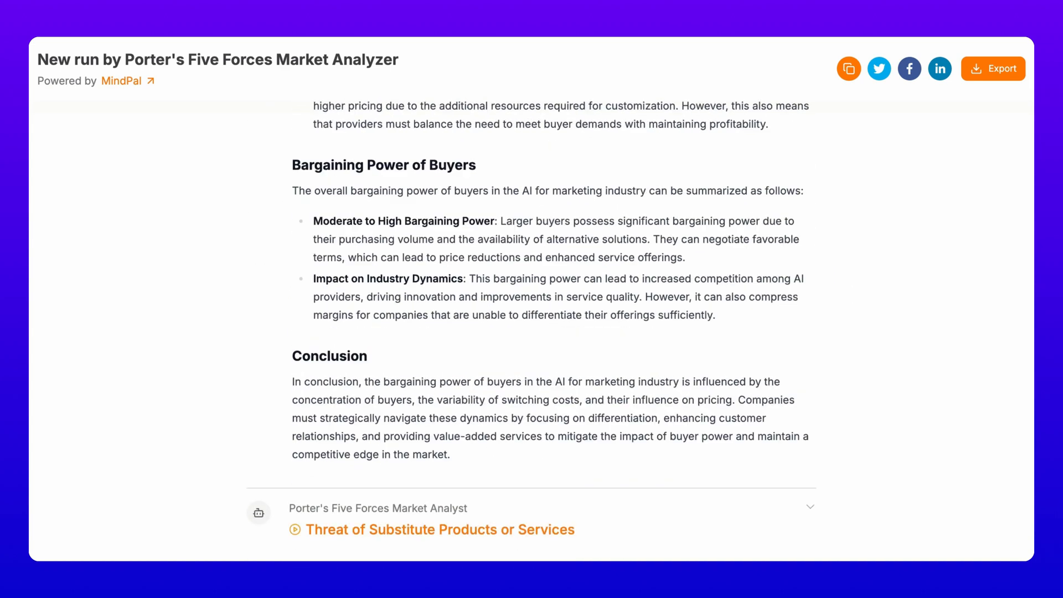
scroll("down", 3)
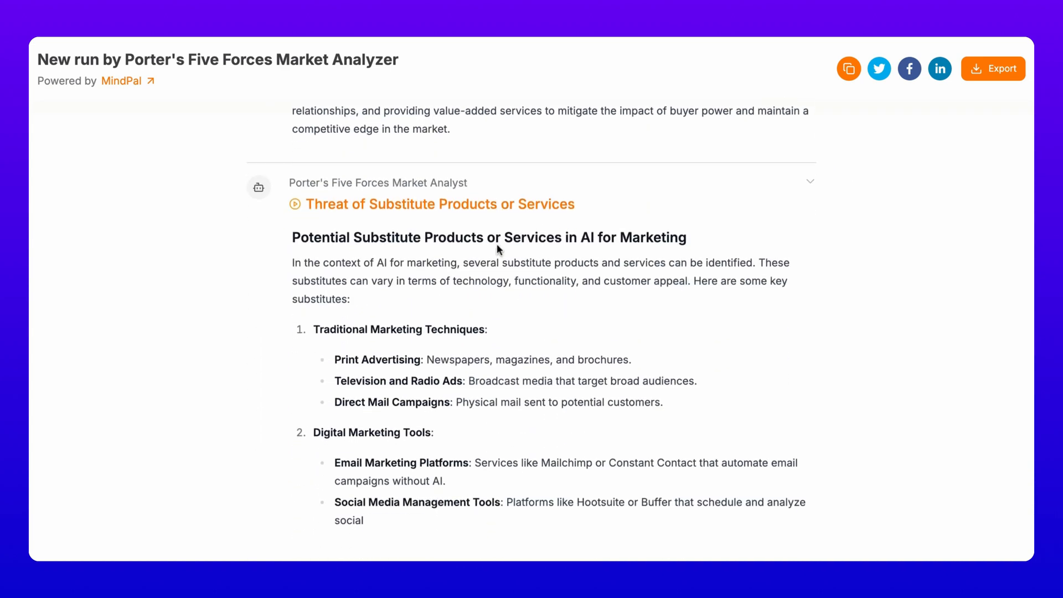
scroll("down", 3)
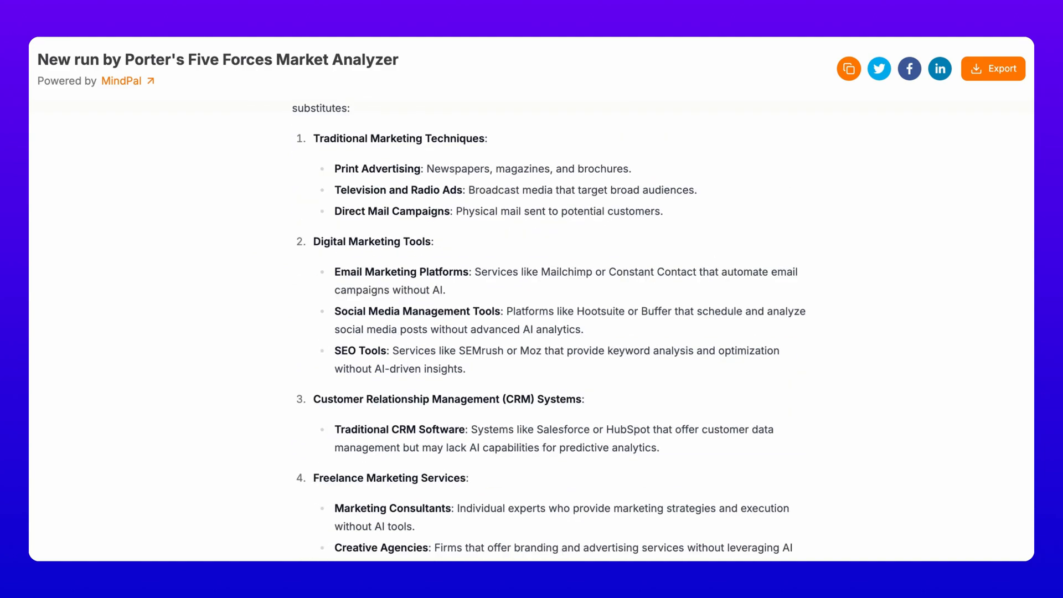
scroll("down", 3)
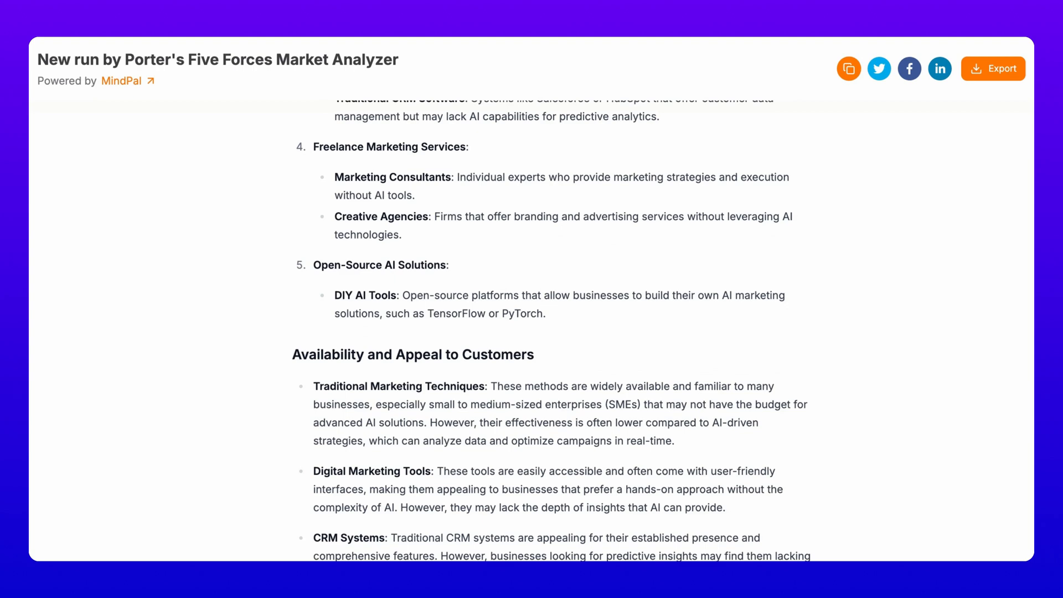
scroll("down", 3)
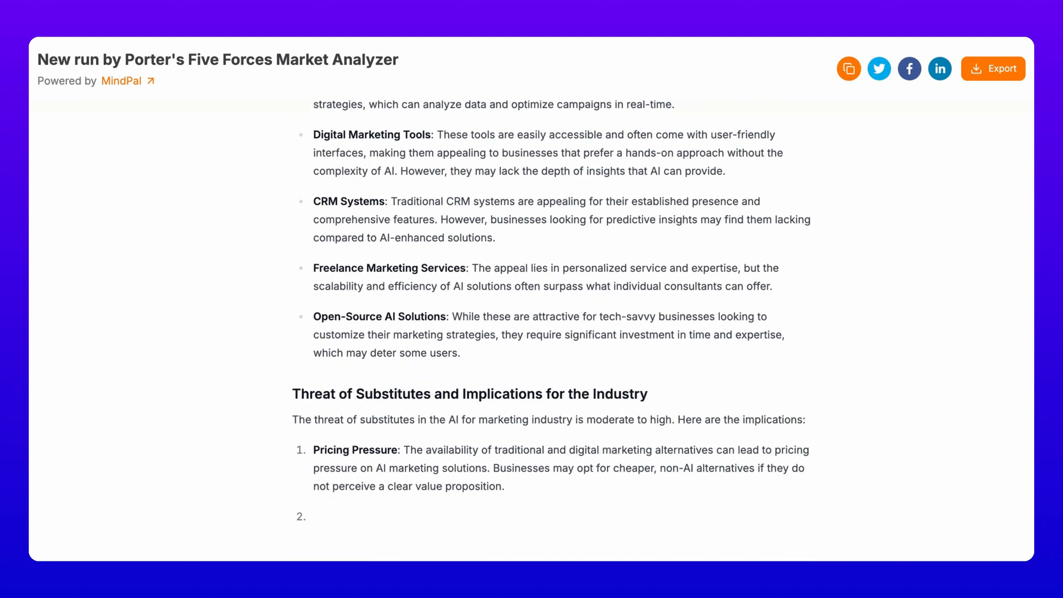
scroll("down", 3)
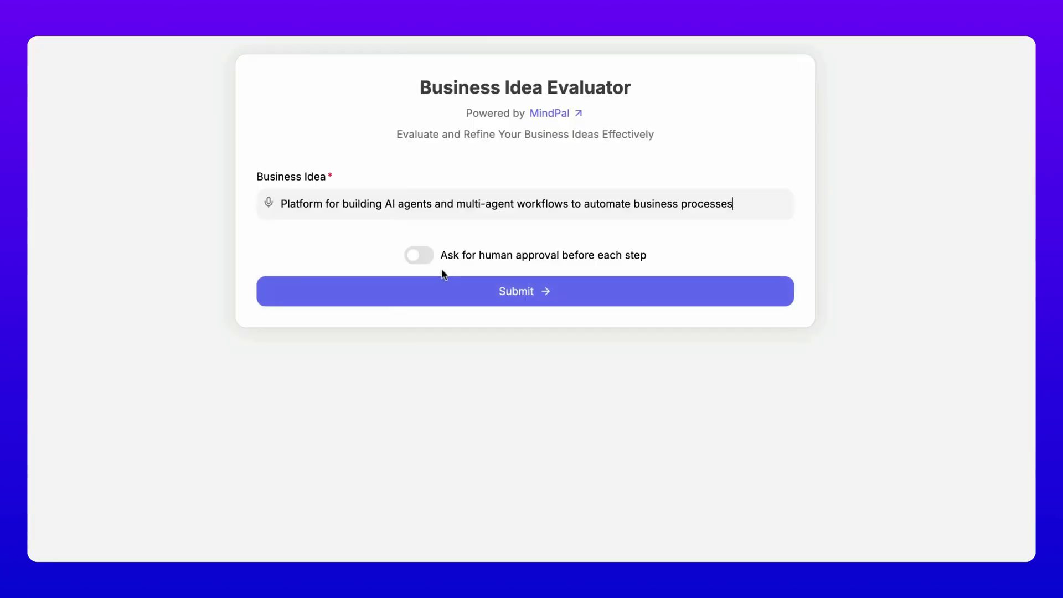
left_click(525, 291)
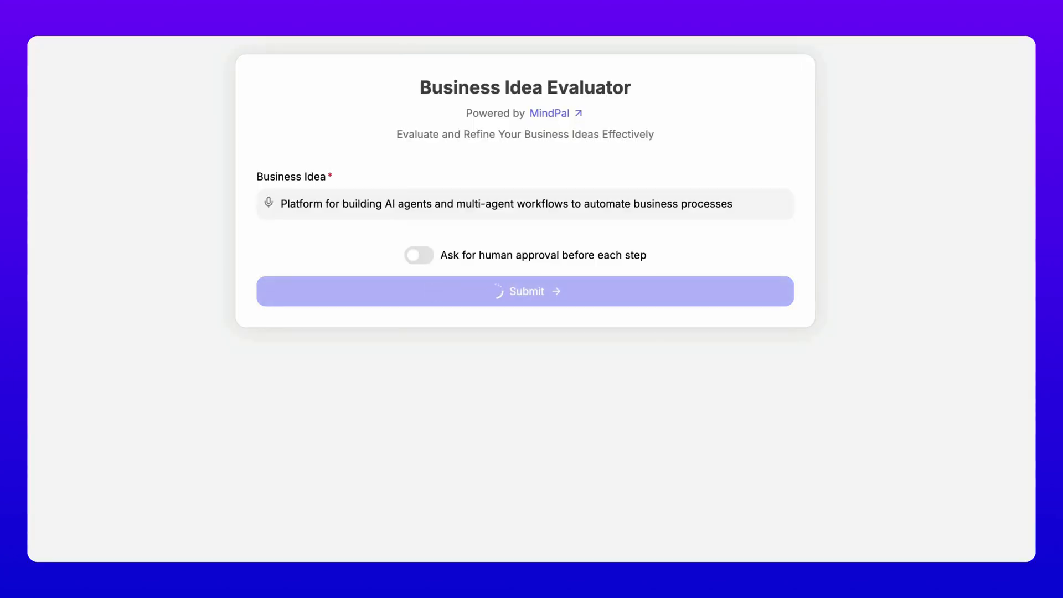
left_click(524, 290)
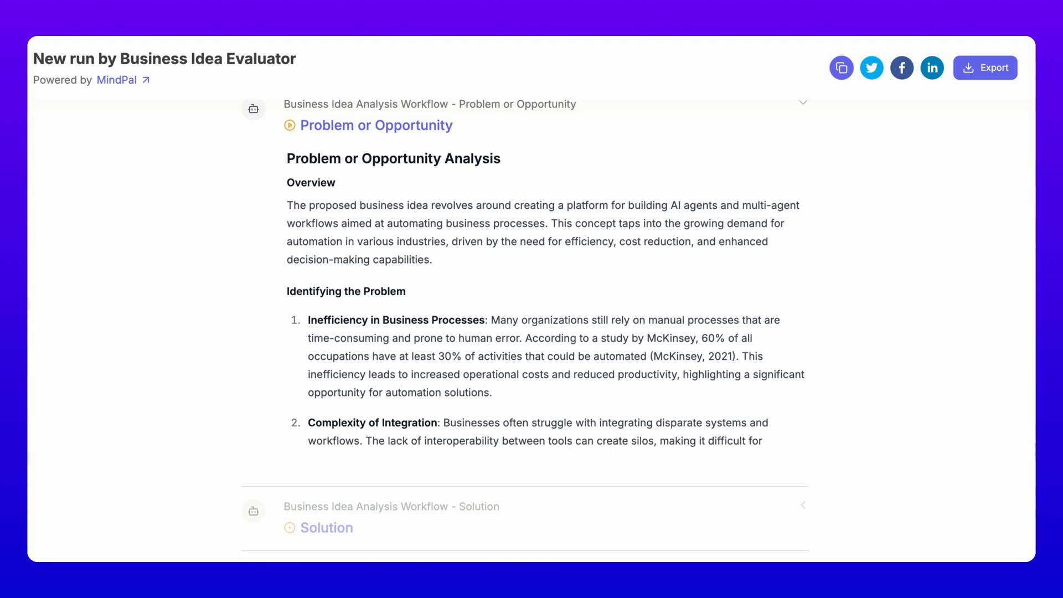
scroll("down", 3)
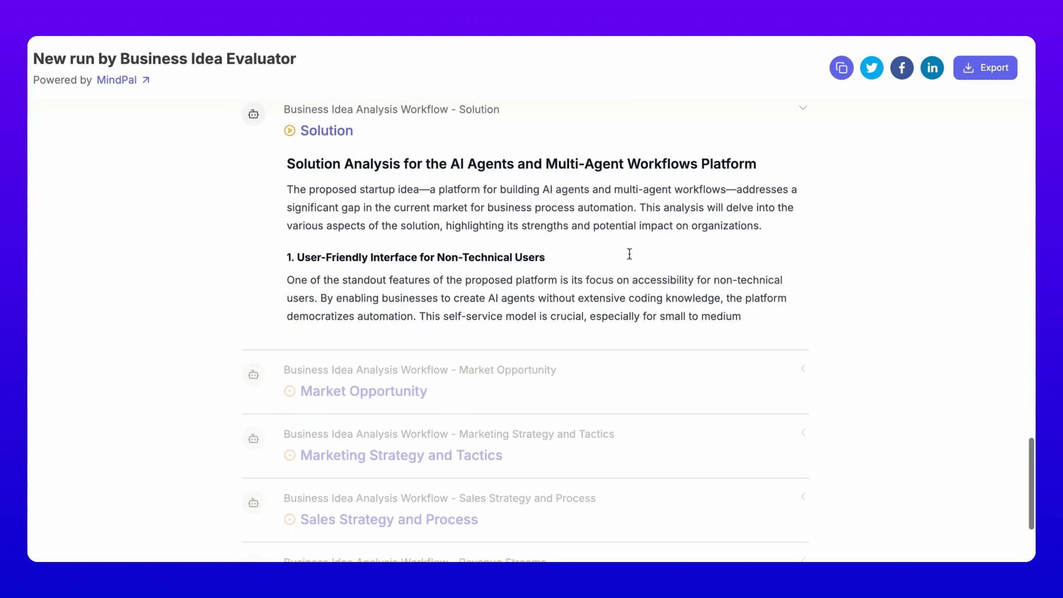
scroll("down", 3)
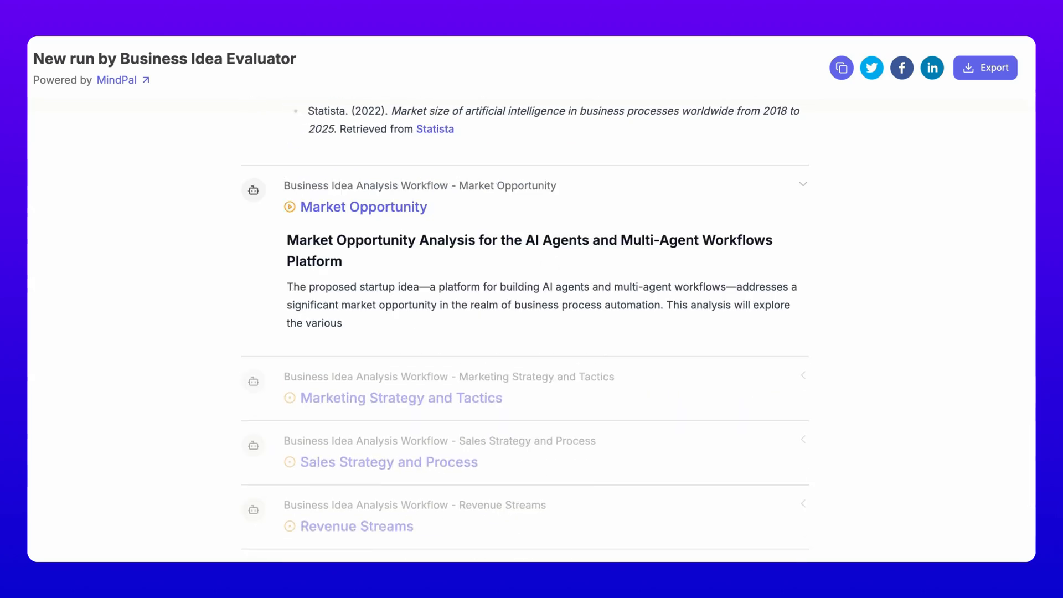
scroll("down", 3)
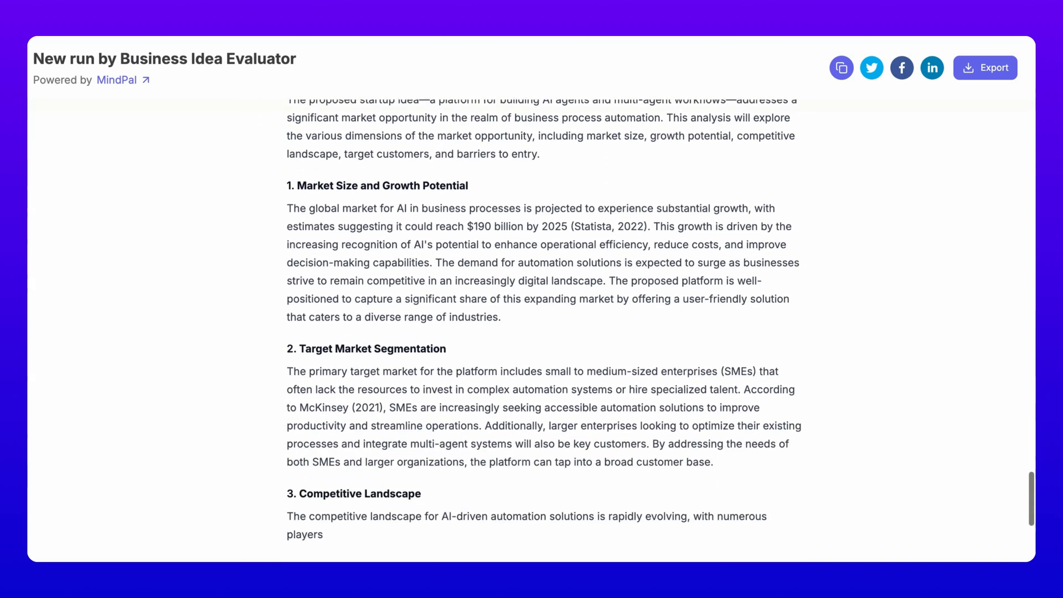
scroll("down", 3)
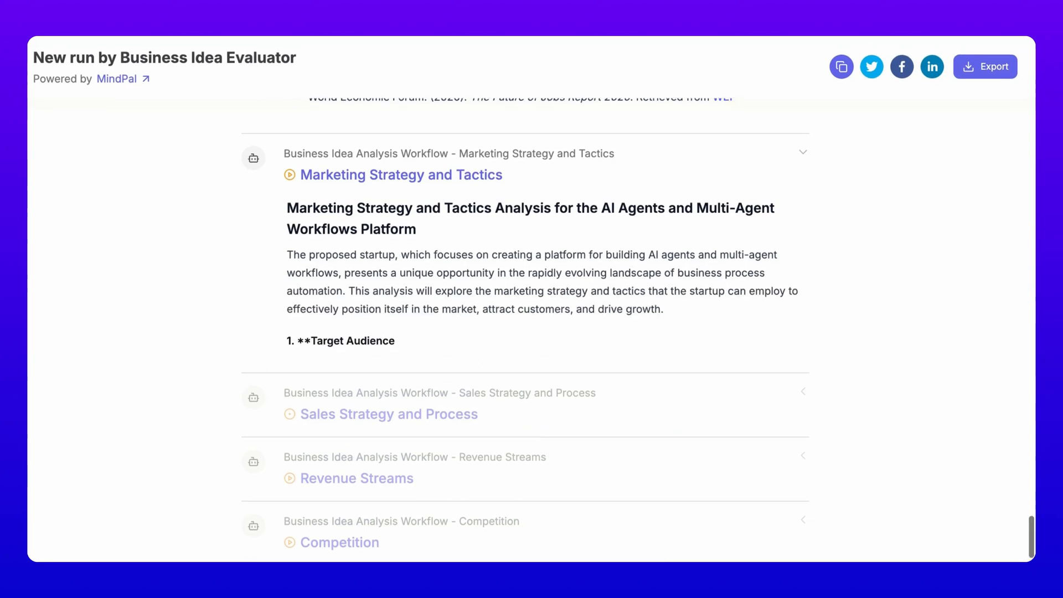
scroll("down", 3)
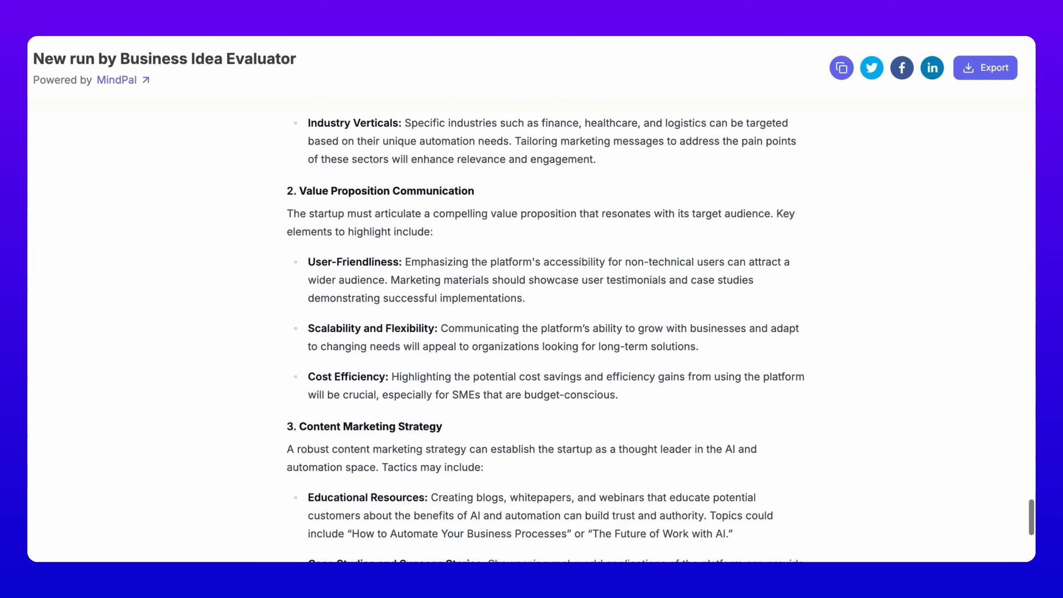
scroll("down", 3)
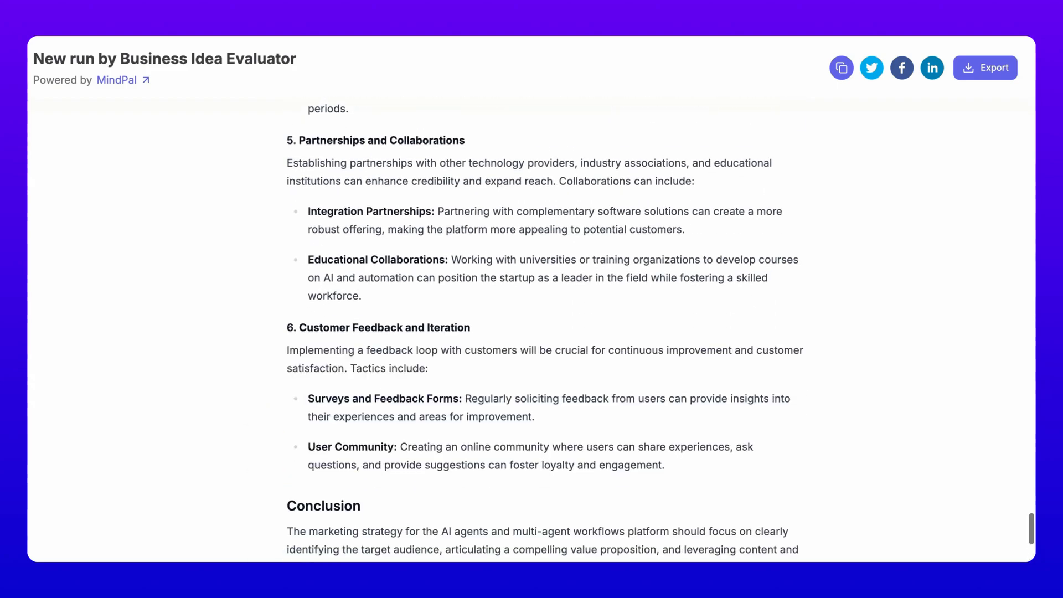
scroll("up", 3)
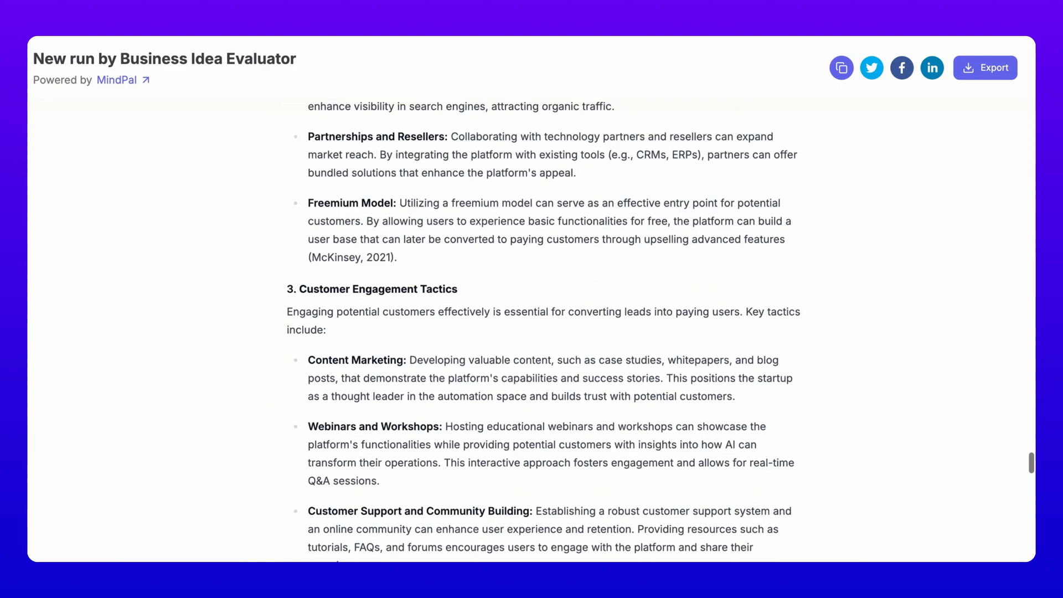
scroll("down", 3)
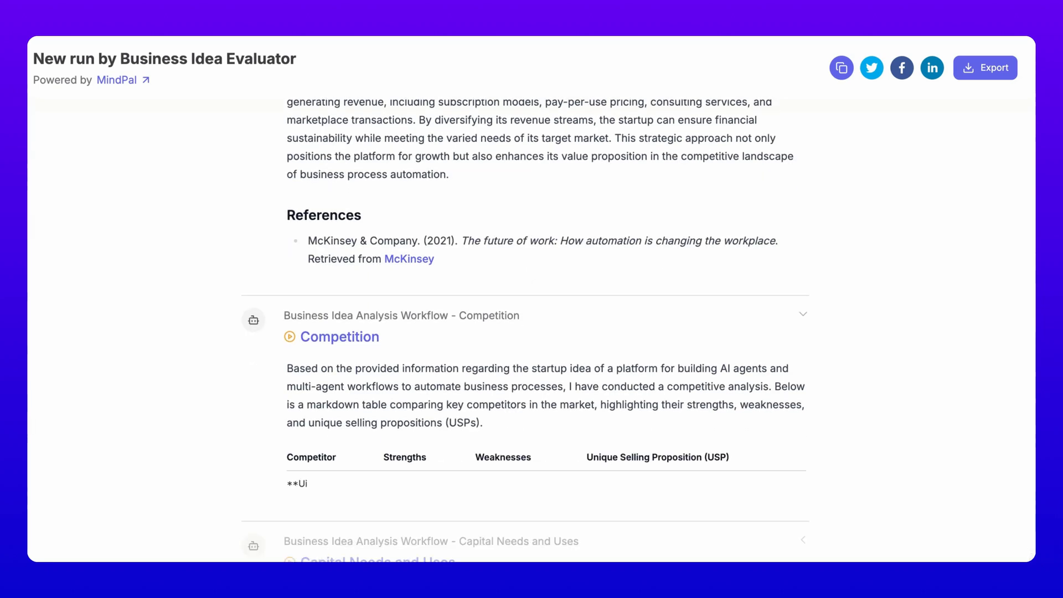
scroll("down", 3)
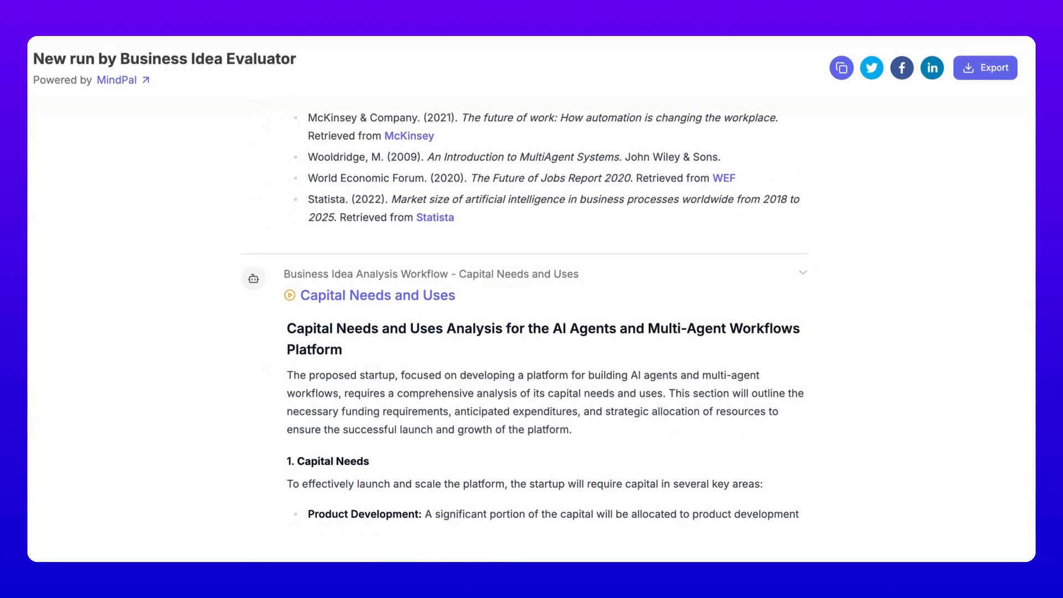
scroll("down", 3)
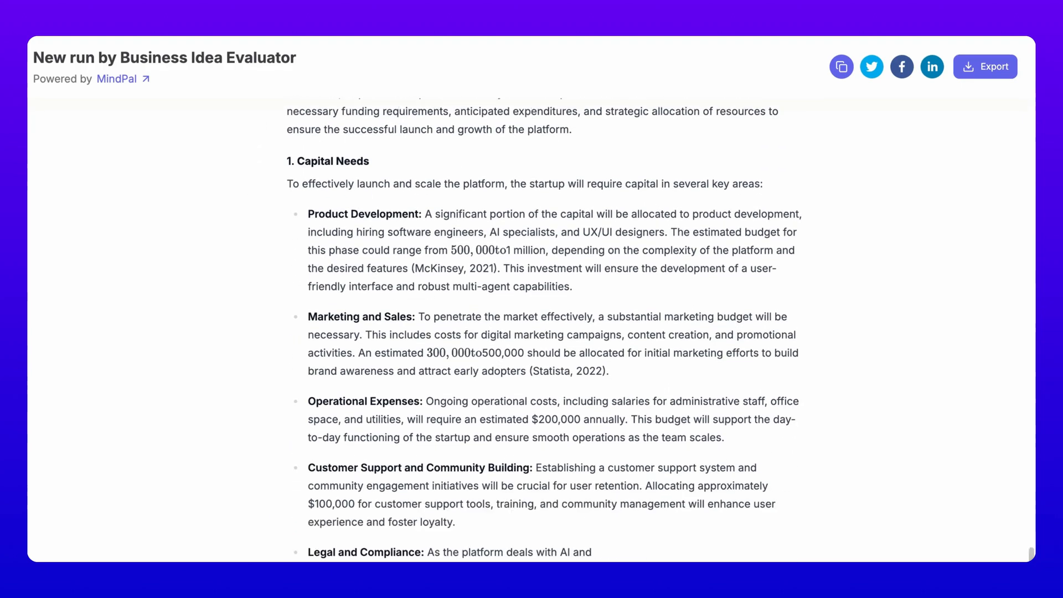
scroll("down", 3)
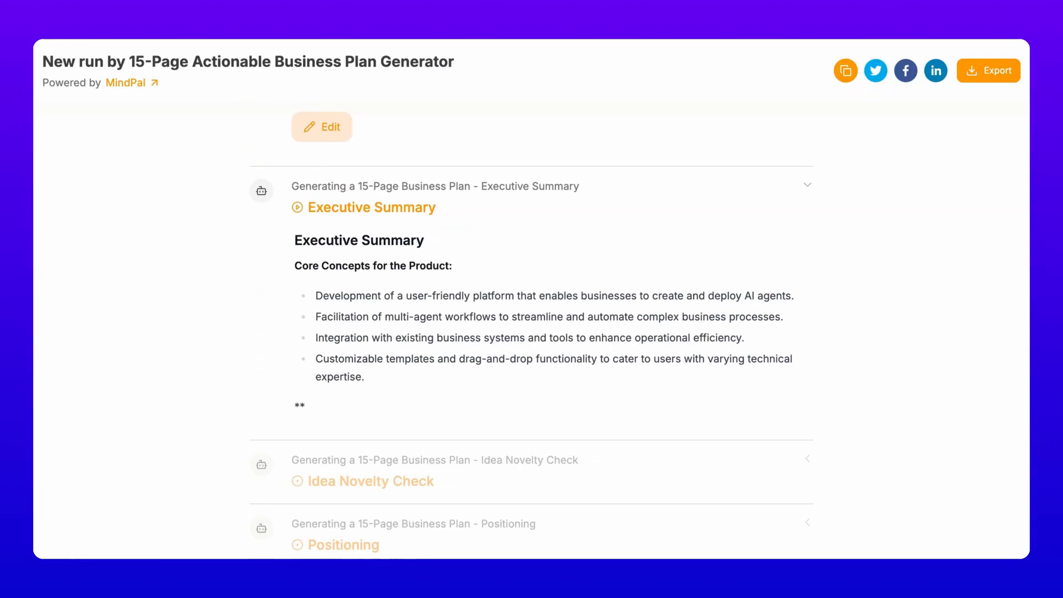
- Scroll through the AI agent platform's 15-page business plan sections
scroll("down", 3)
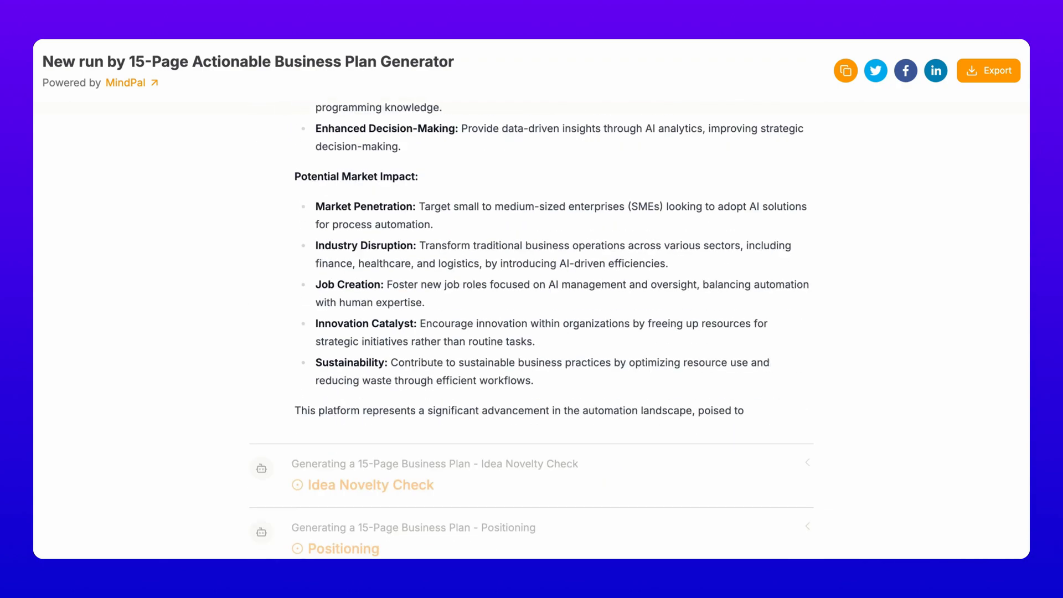
scroll("down", 3)
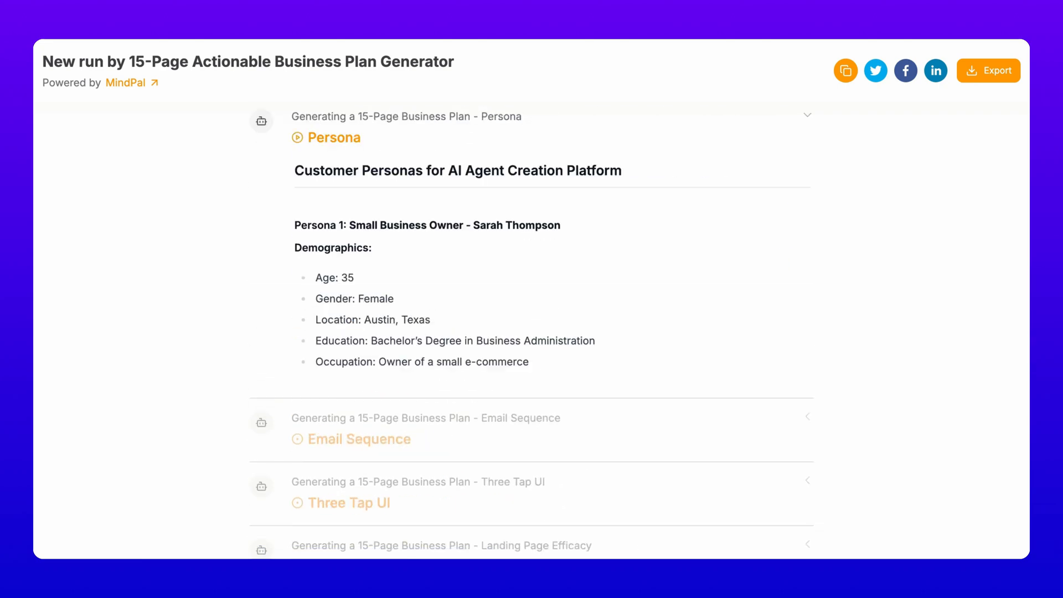
scroll("down", 3)
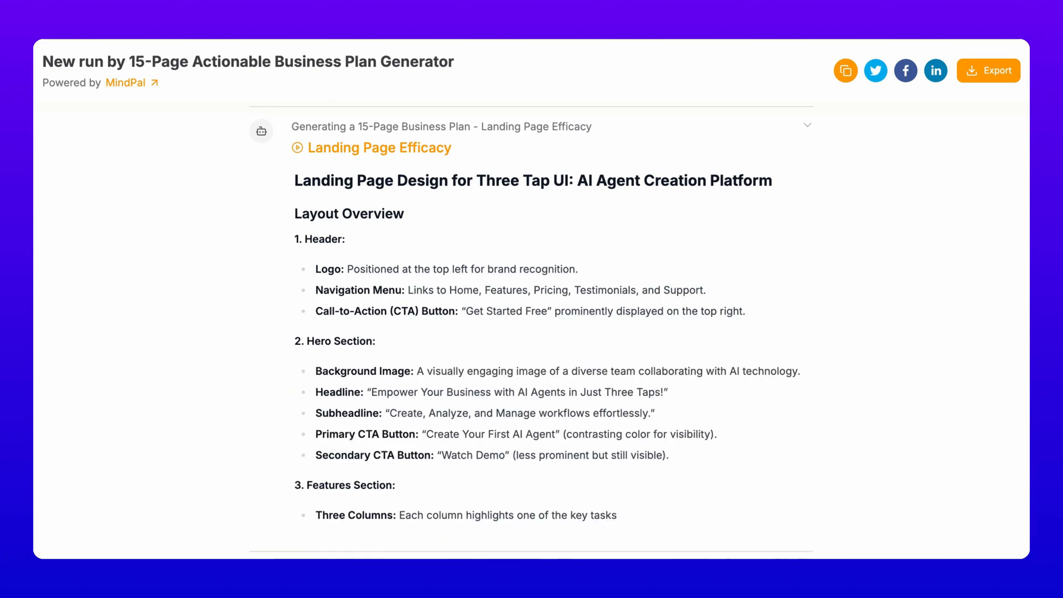
scroll("down", 3)
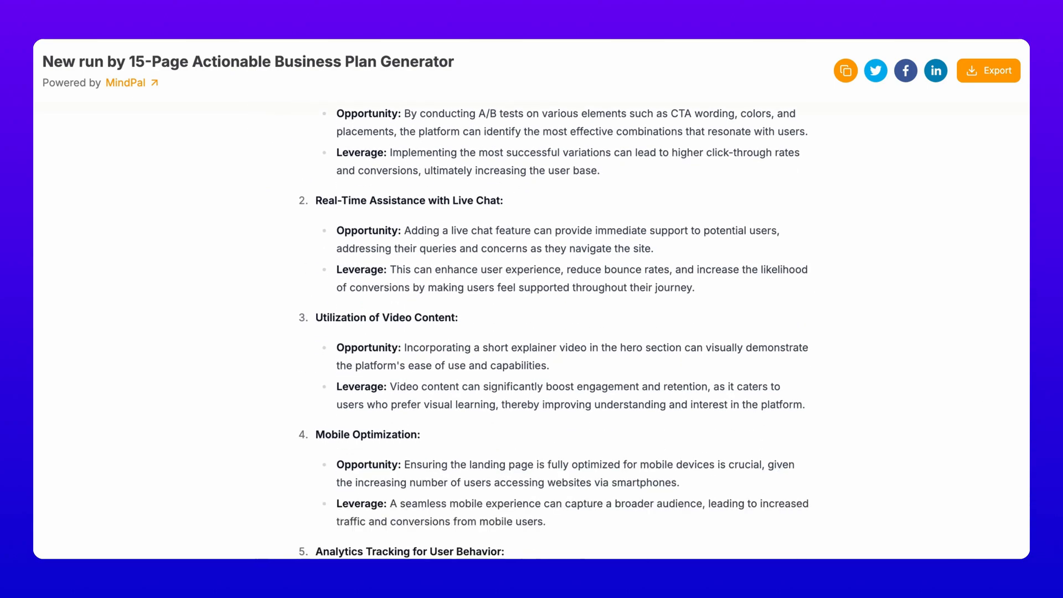
scroll("down", 3)
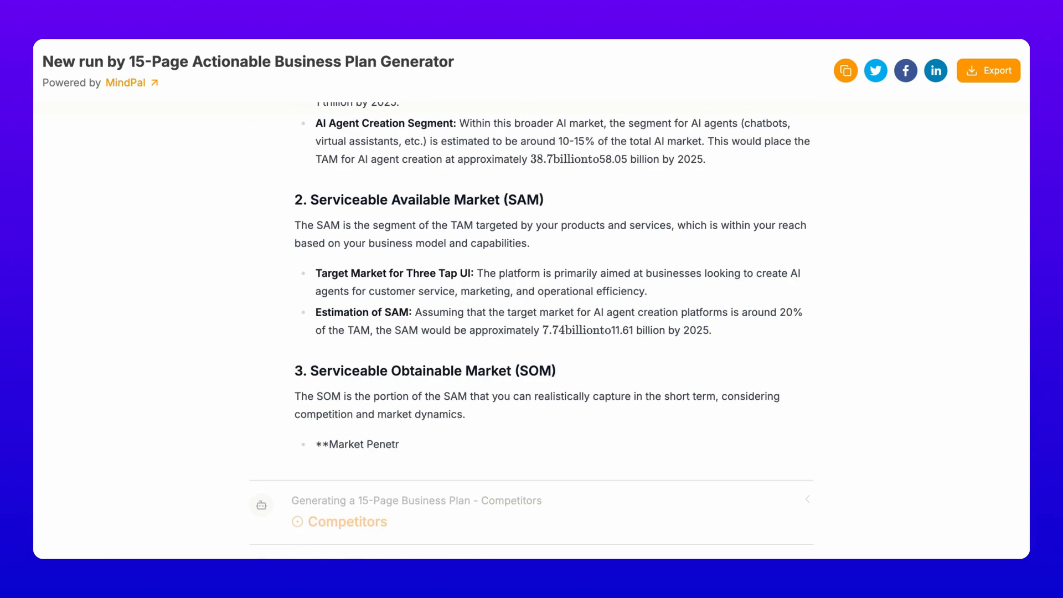
scroll("down", 3)
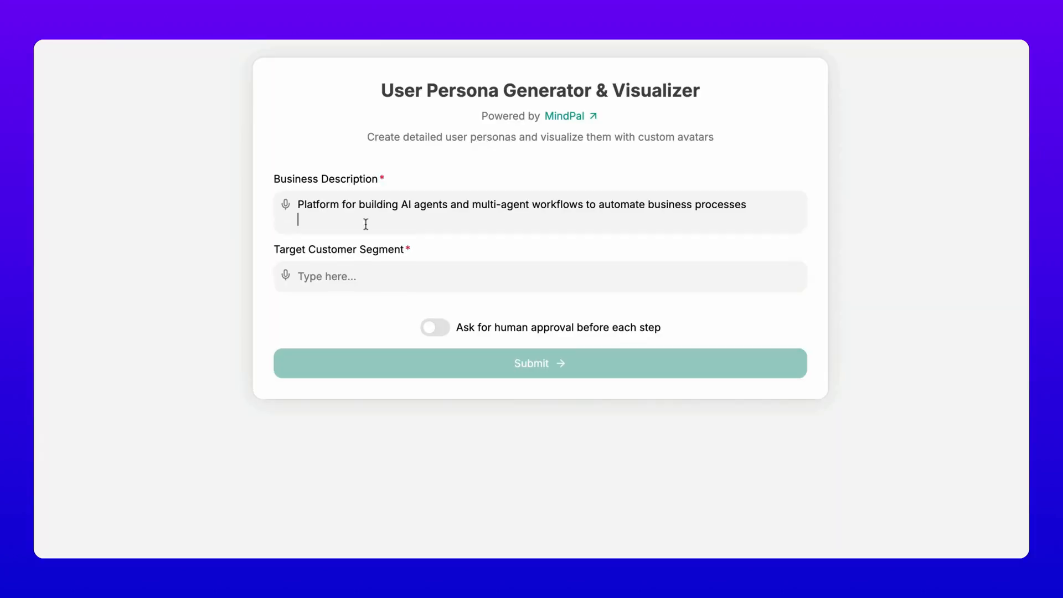
- Generate personas for the 'Business' customer segment and review the persona report and avatars
type("Business")
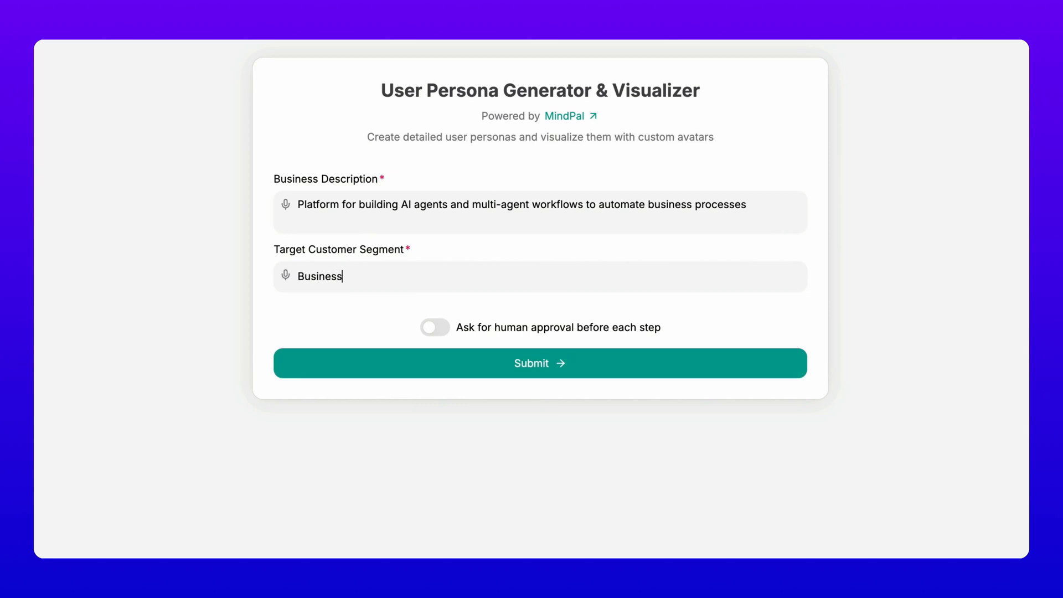
left_click(540, 363)
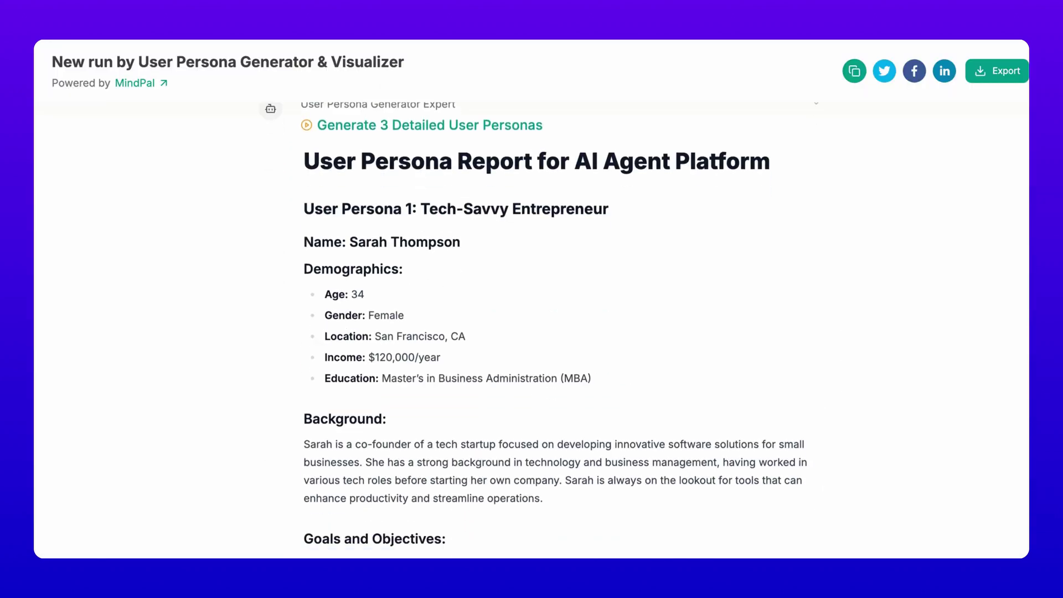
scroll("down", 3)
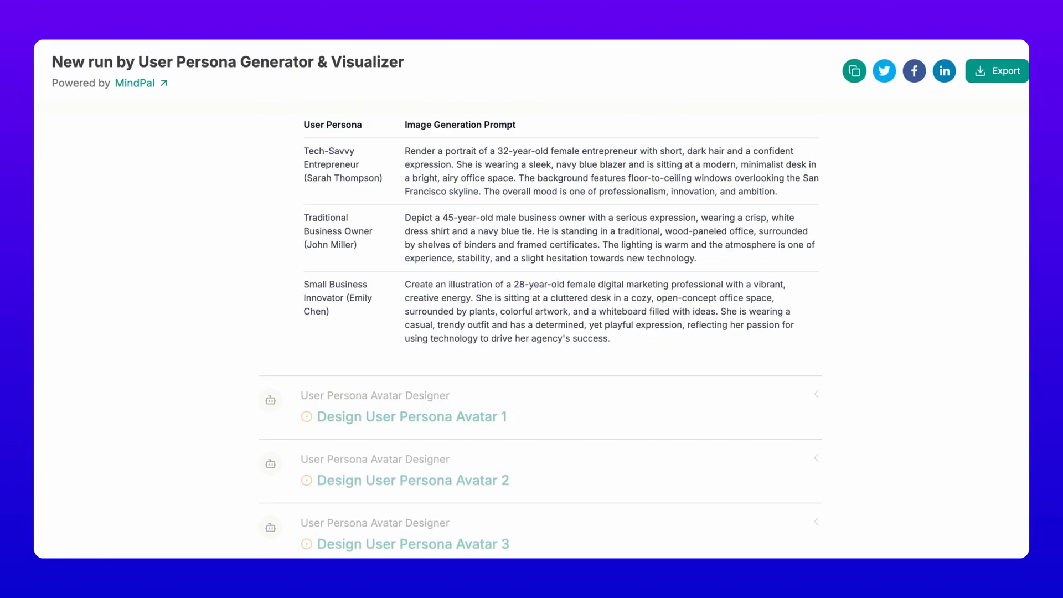
left_click(412, 417)
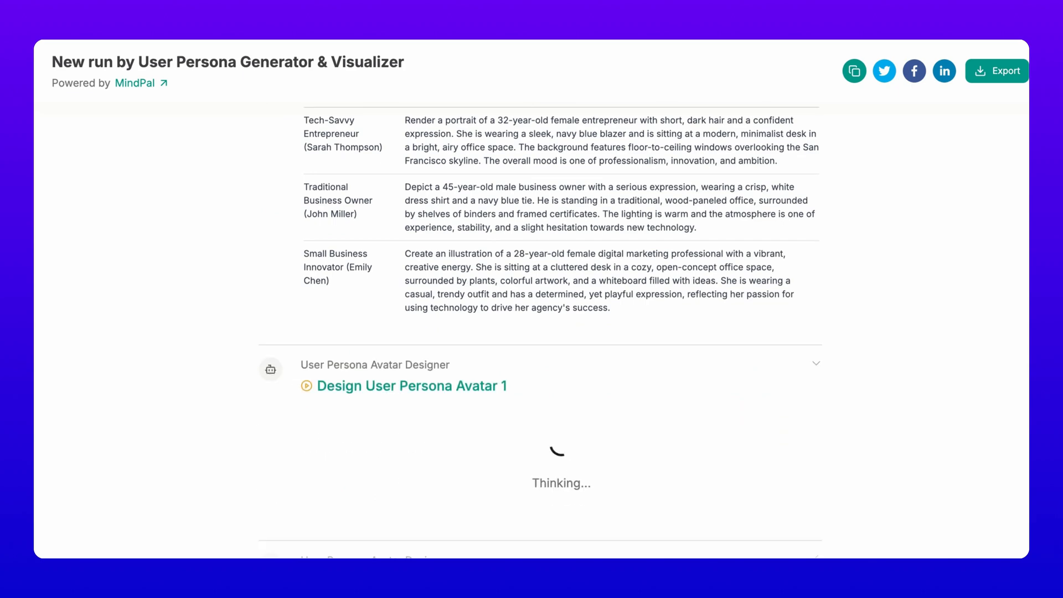
scroll("down", 3)
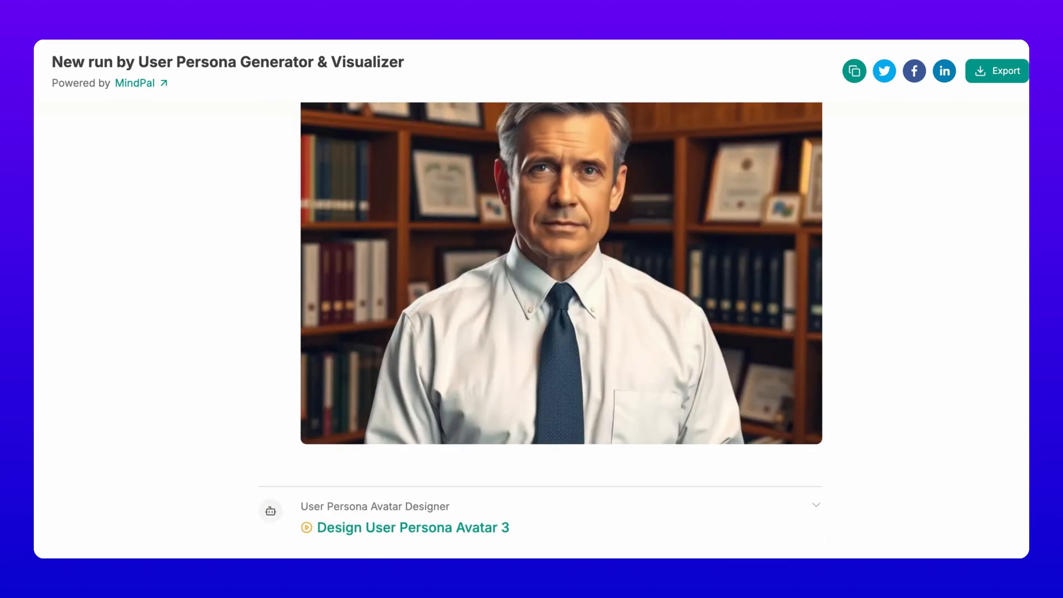
scroll("down", 3)
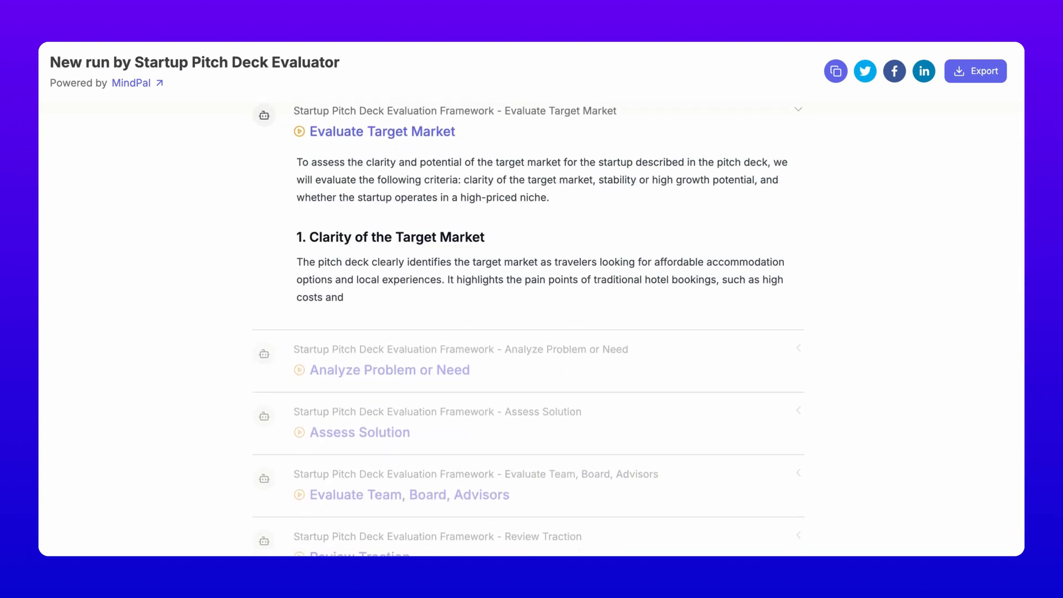
- Review the pitch deck evaluation steps, expanding the Assess Strategy section
scroll("down", 3)
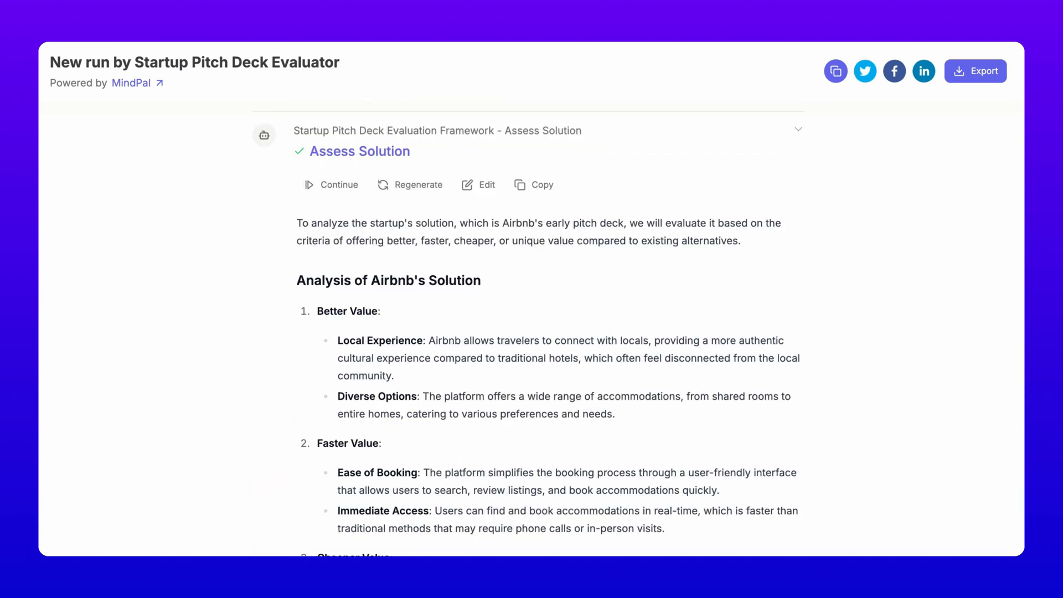
scroll("down", 3)
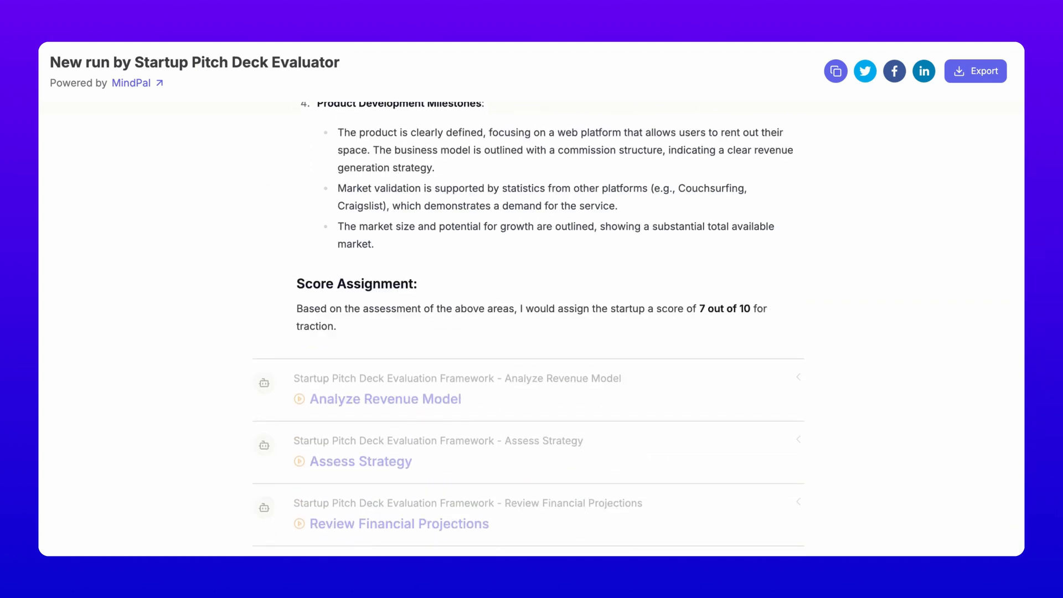
scroll("down", 3)
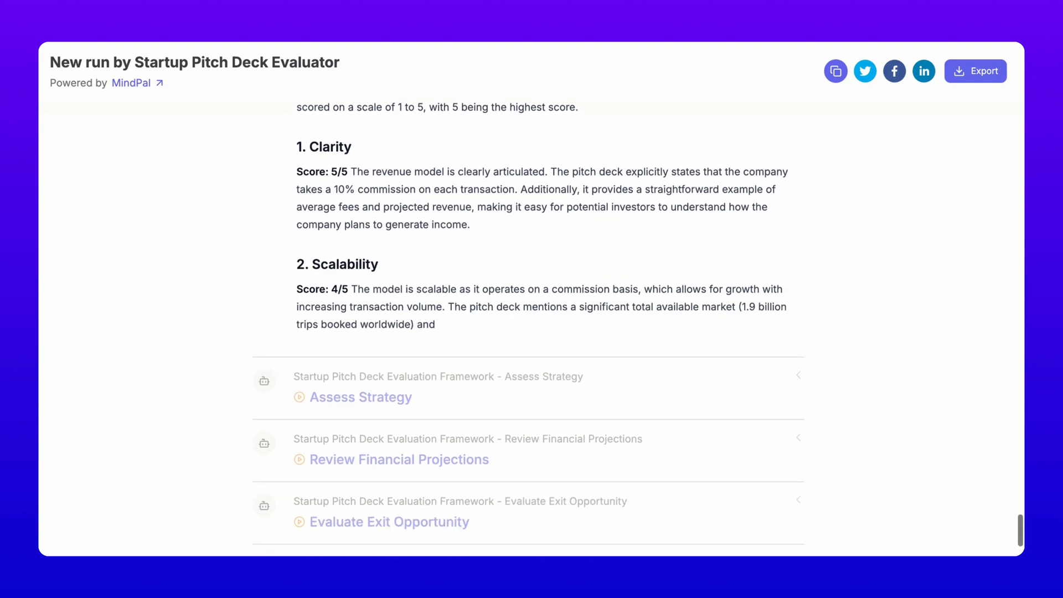
left_click(353, 397)
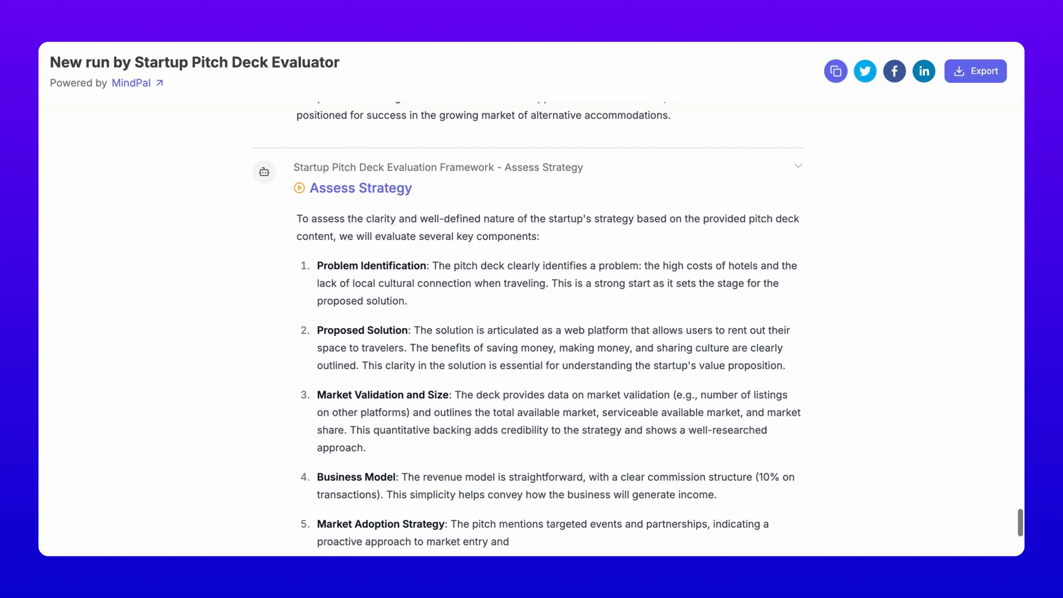
scroll("down", 3)
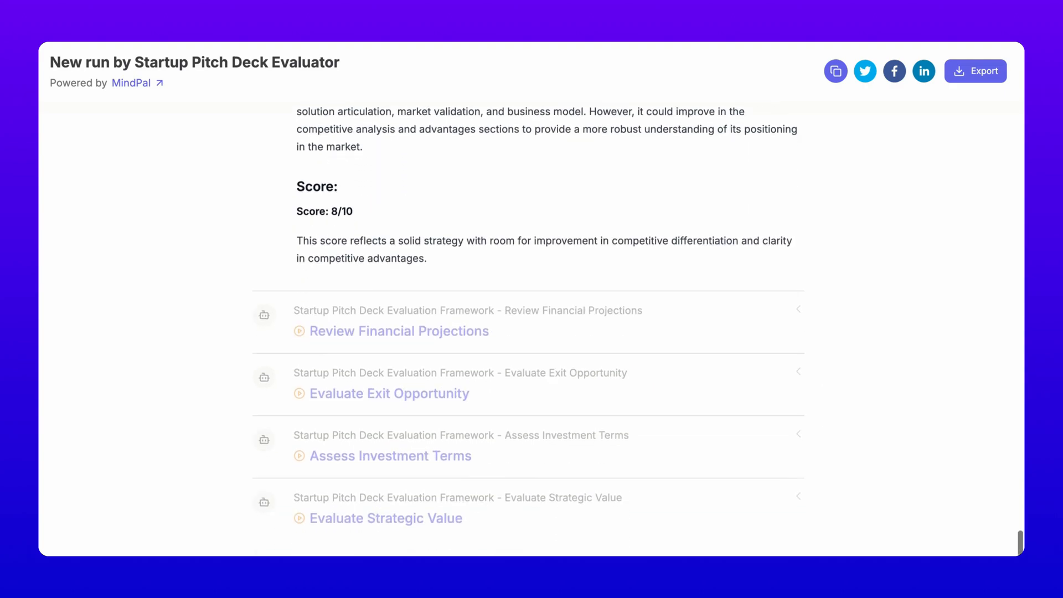
scroll("down", 3)
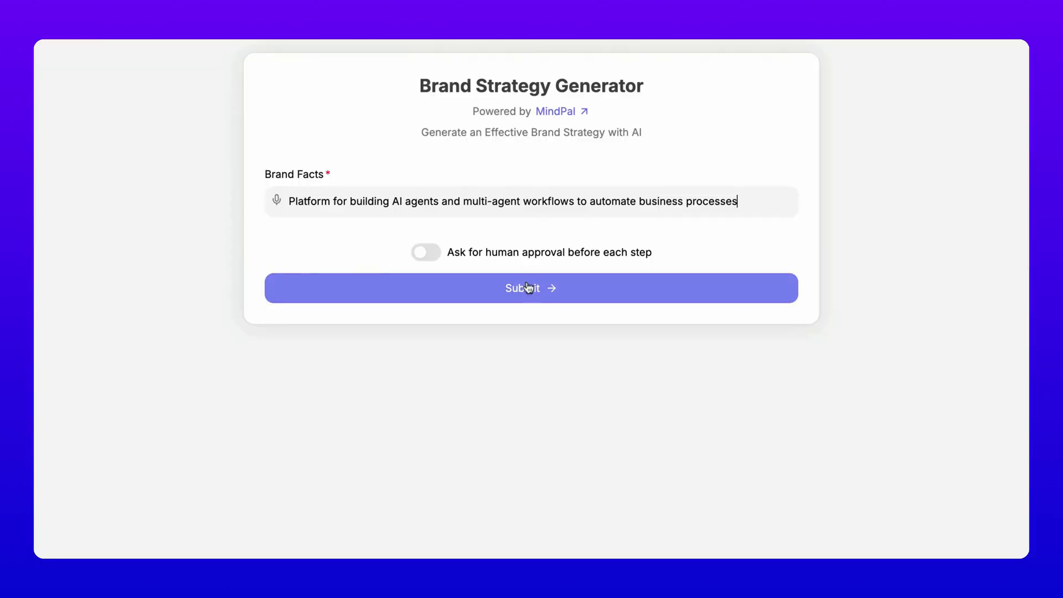
- Generate the AI agent platform's brand strategy and review its sections through differentiation
left_click(531, 288)
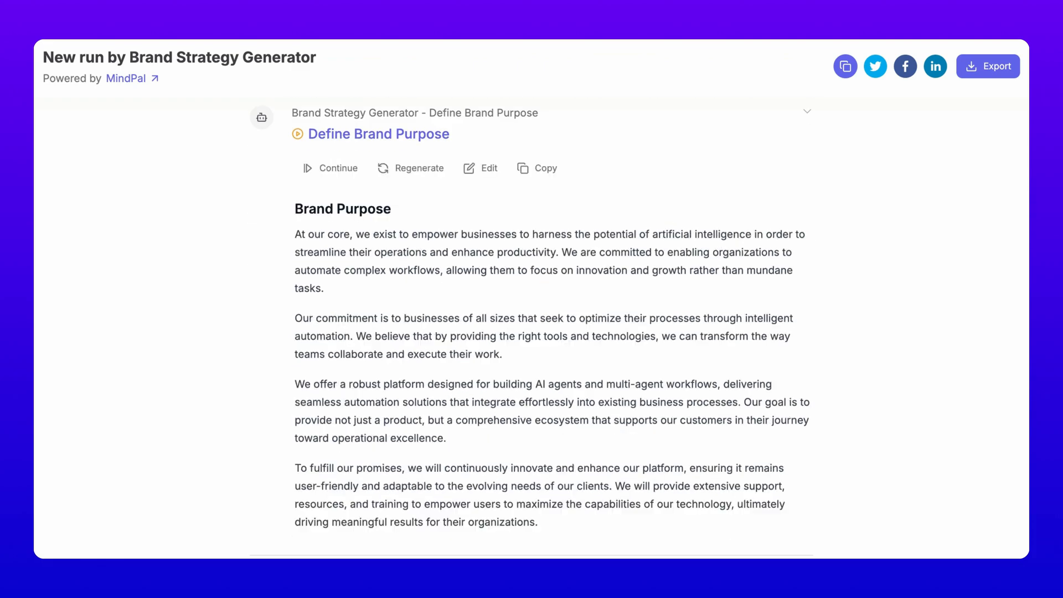
scroll("down", 3)
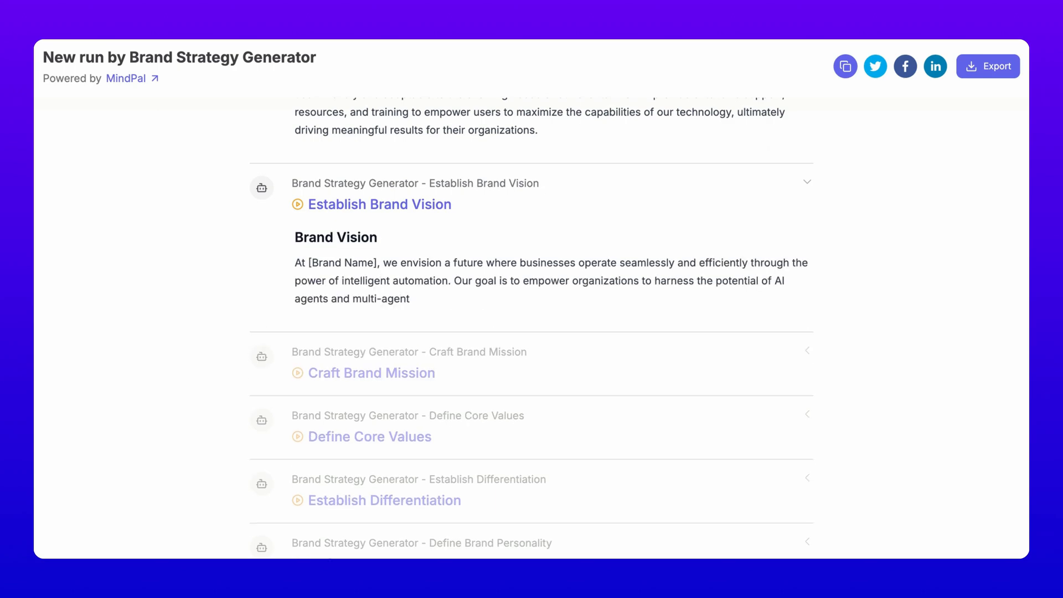
scroll("down", 3)
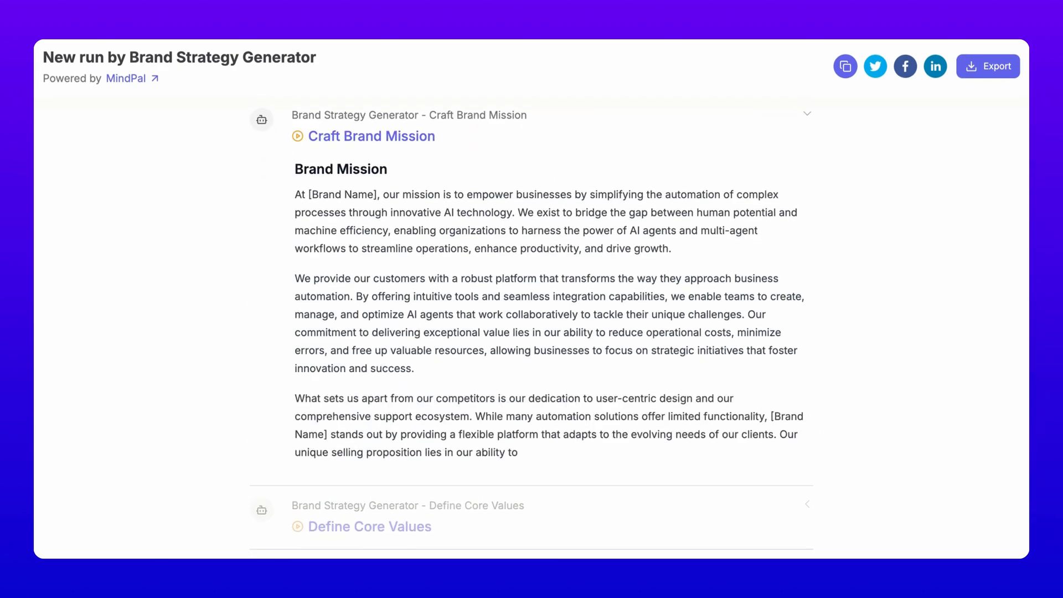
scroll("down", 3)
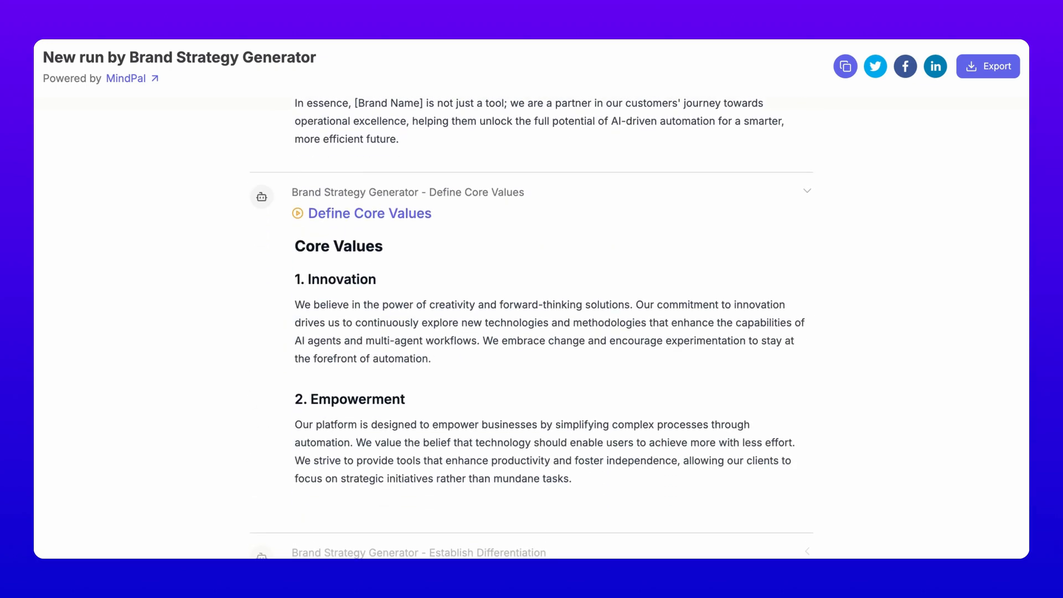
scroll("down", 3)
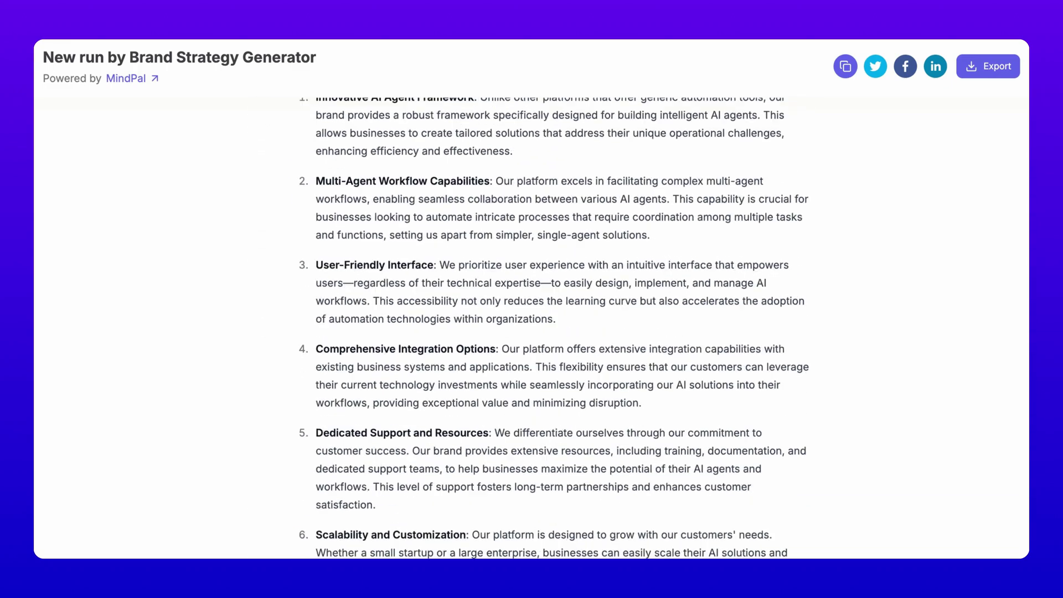
scroll("down", 3)
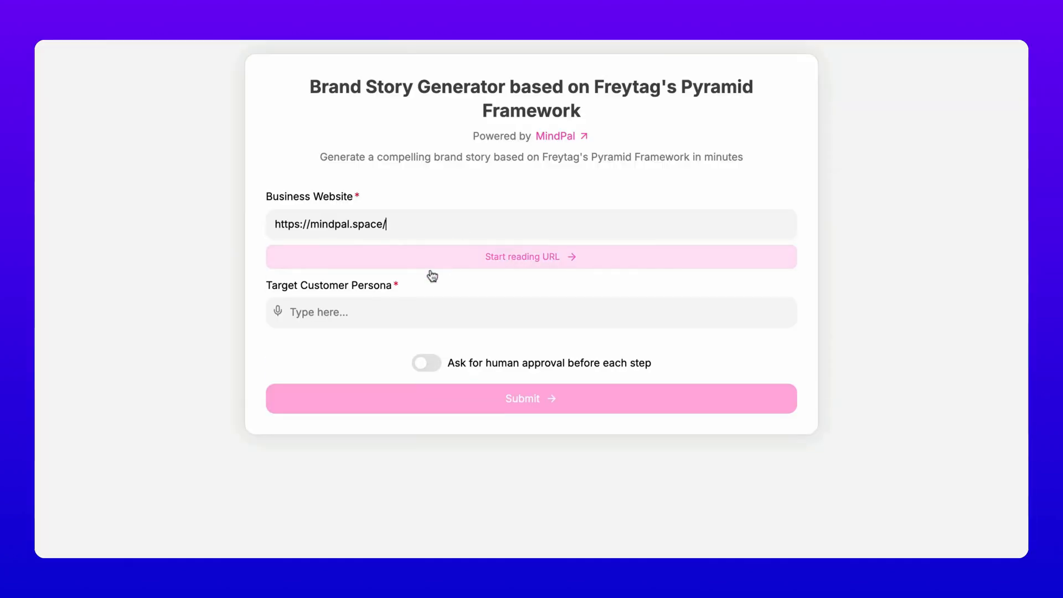
- Generate a brand story for 'business owners' and scroll to the Summarized Story
type("business owners")
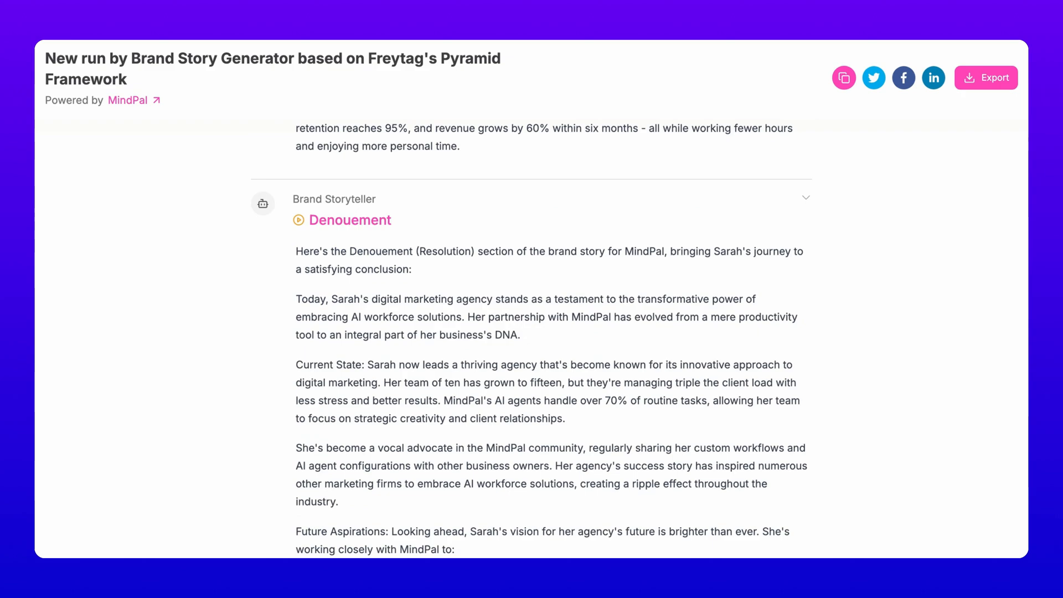
scroll("down", 3)
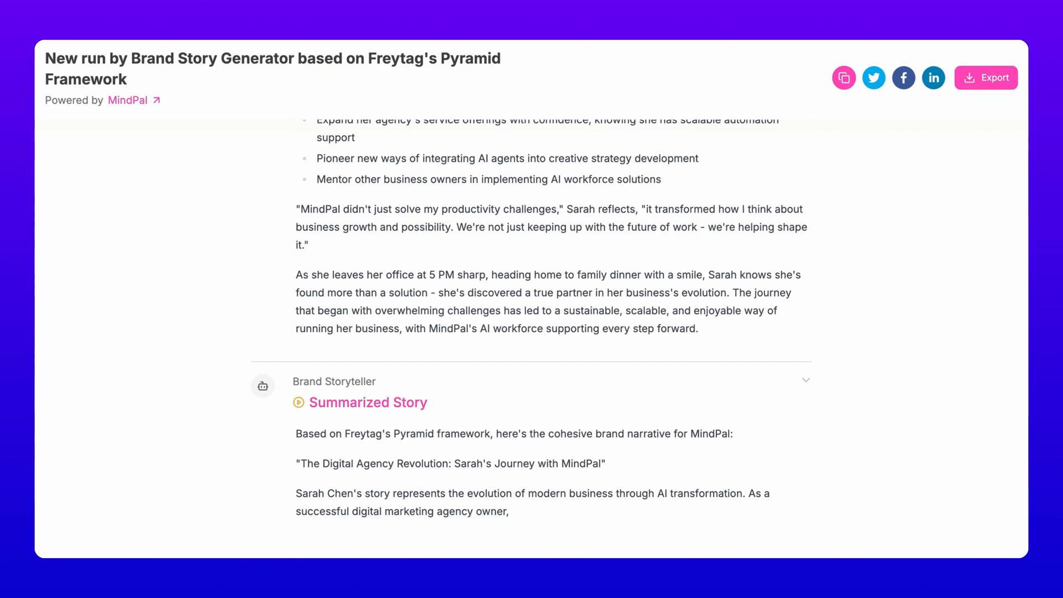
scroll("down", 3)
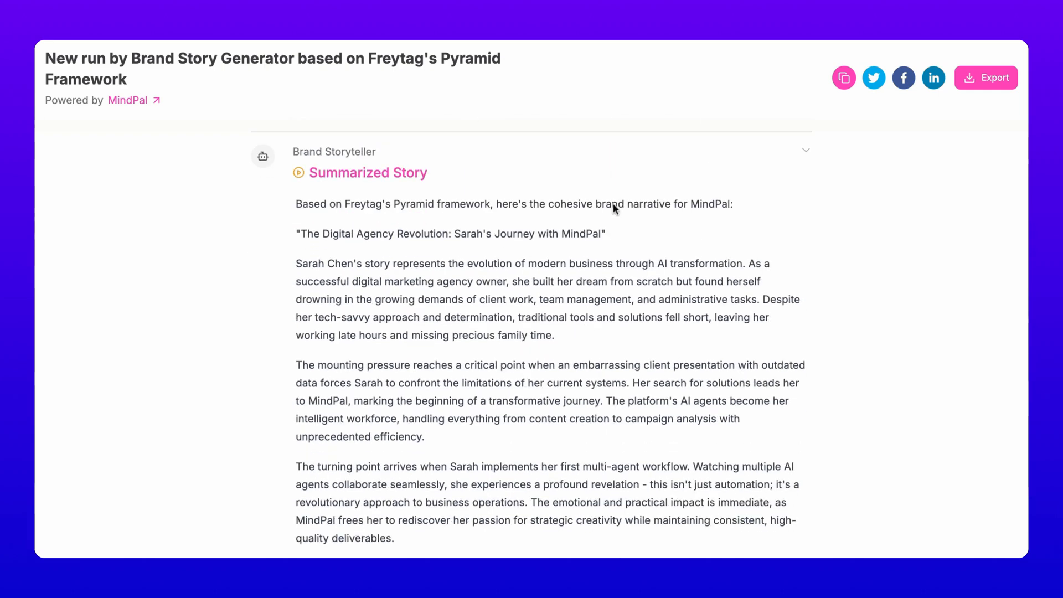
scroll("down", 3)
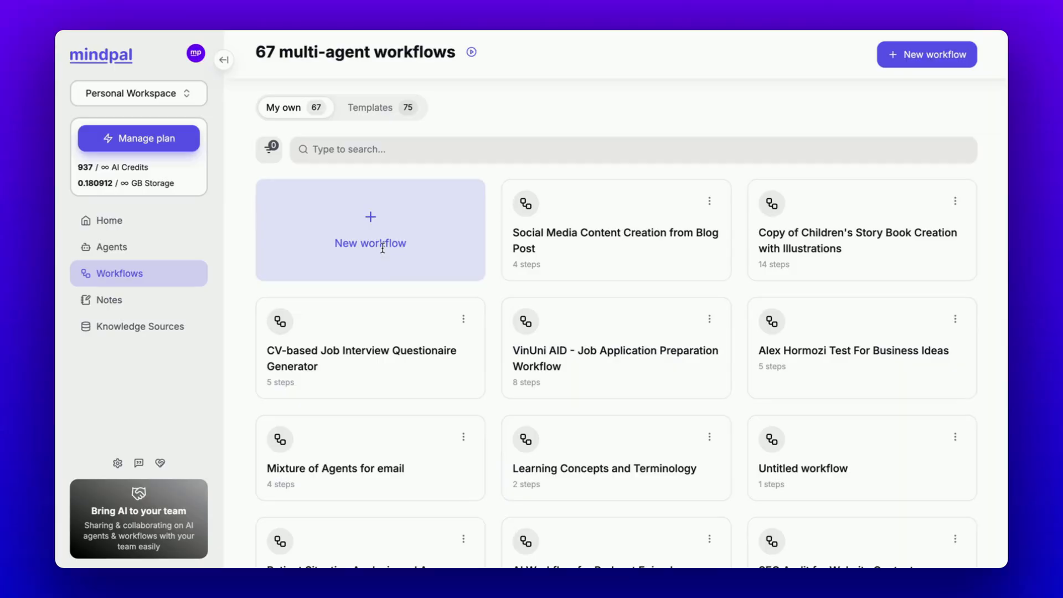
- Create and save an AI-generated workflow: design brief, infographic, LinkedIn and X posts
left_click(371, 229)
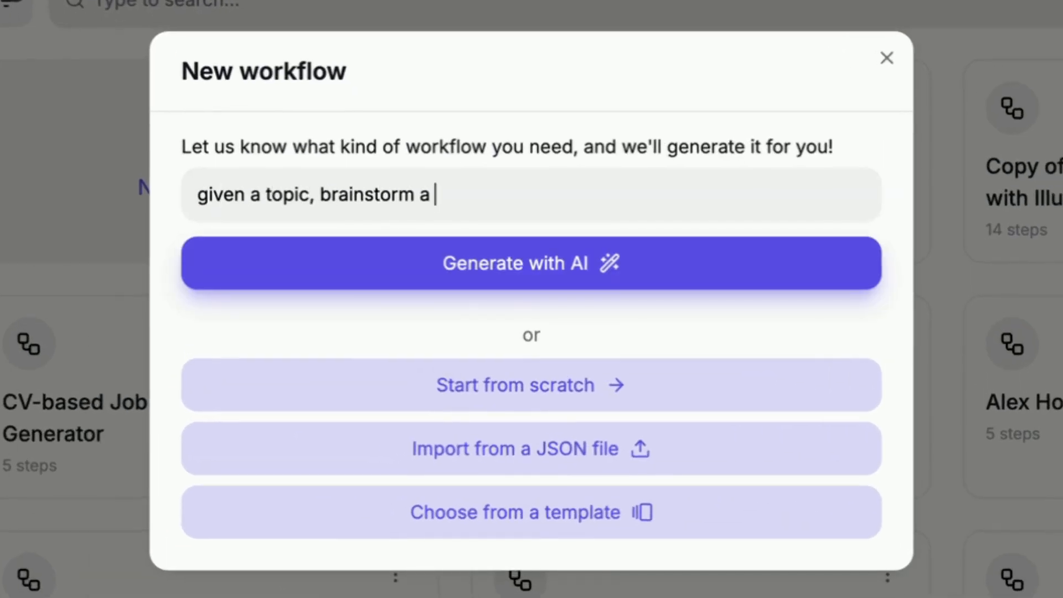
type("design brief for an infographic, generate the infographic, then write a LinkedIn post, X")
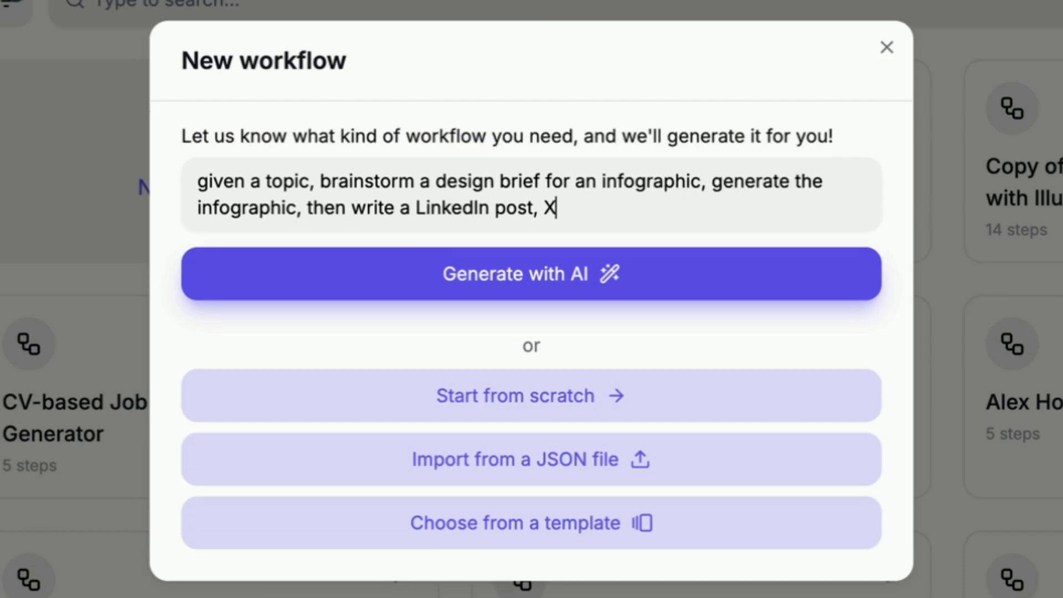
left_click(531, 274)
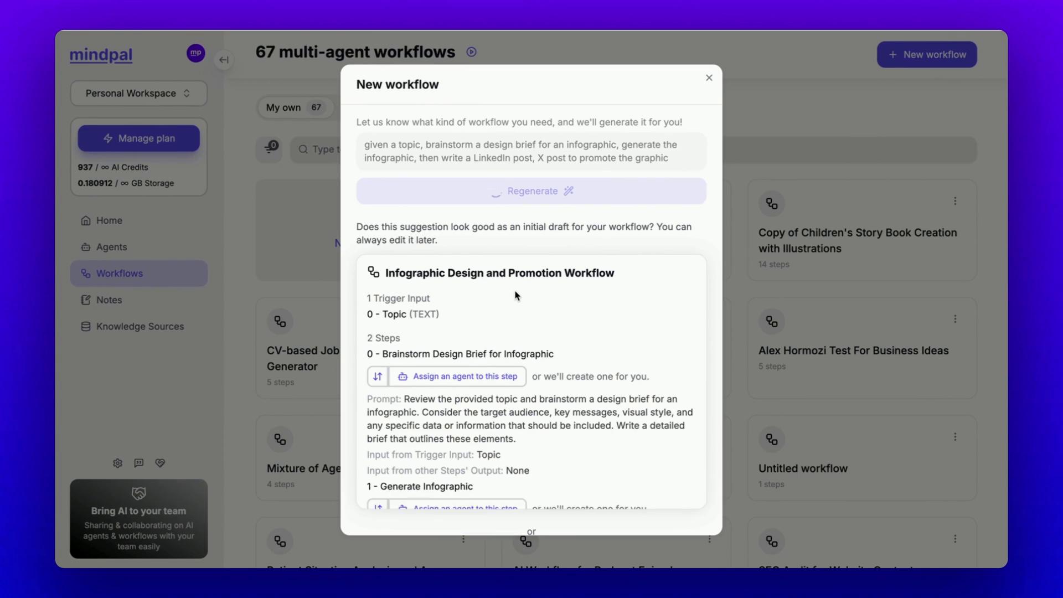
scroll("down", 3)
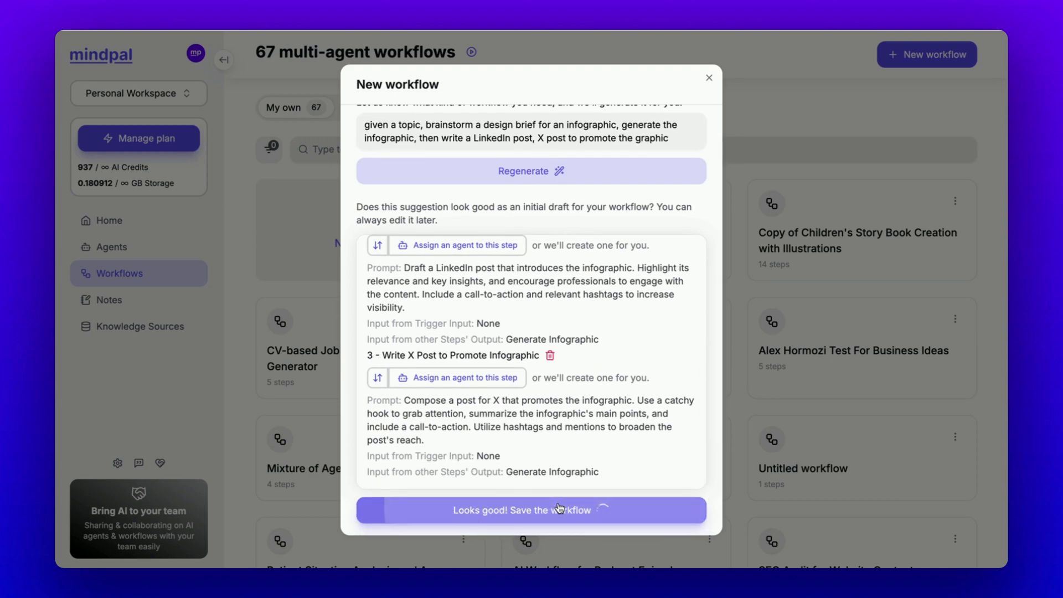
left_click(531, 510)
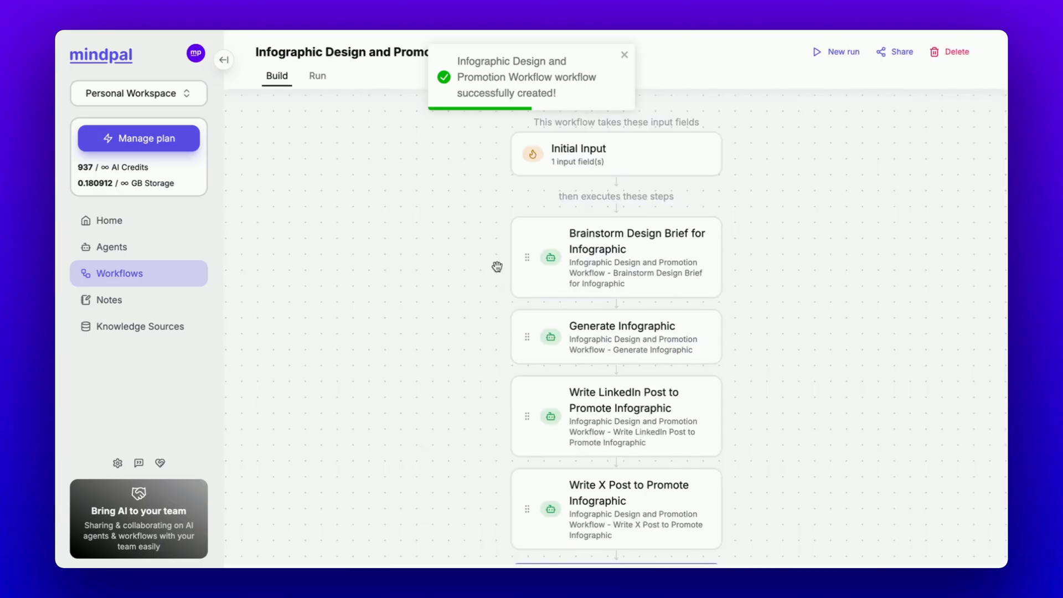